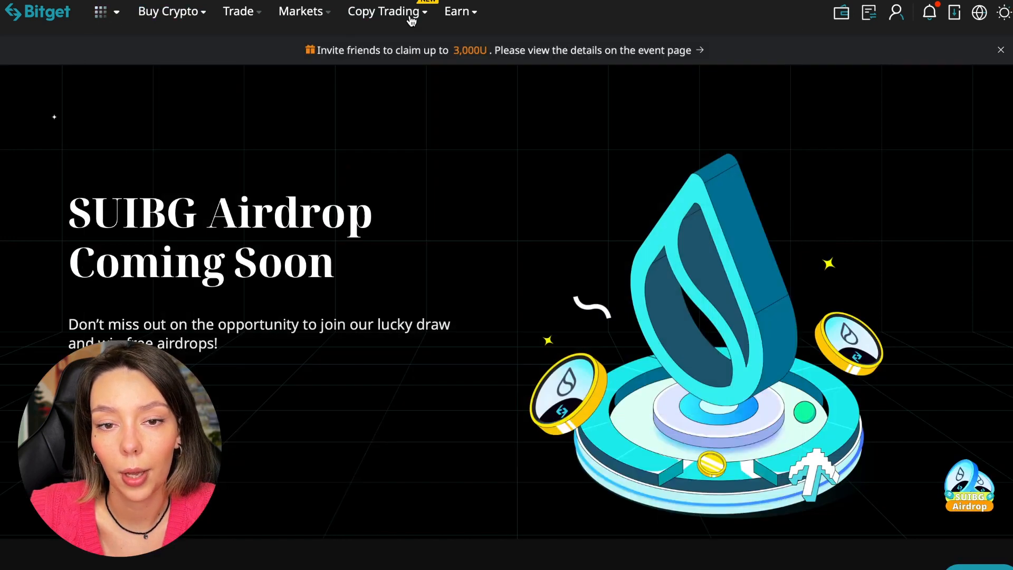
Step: Reveal the Copy Trading menu with Futures, Spot, Strategy and LeaderBoard options
click(383, 10)
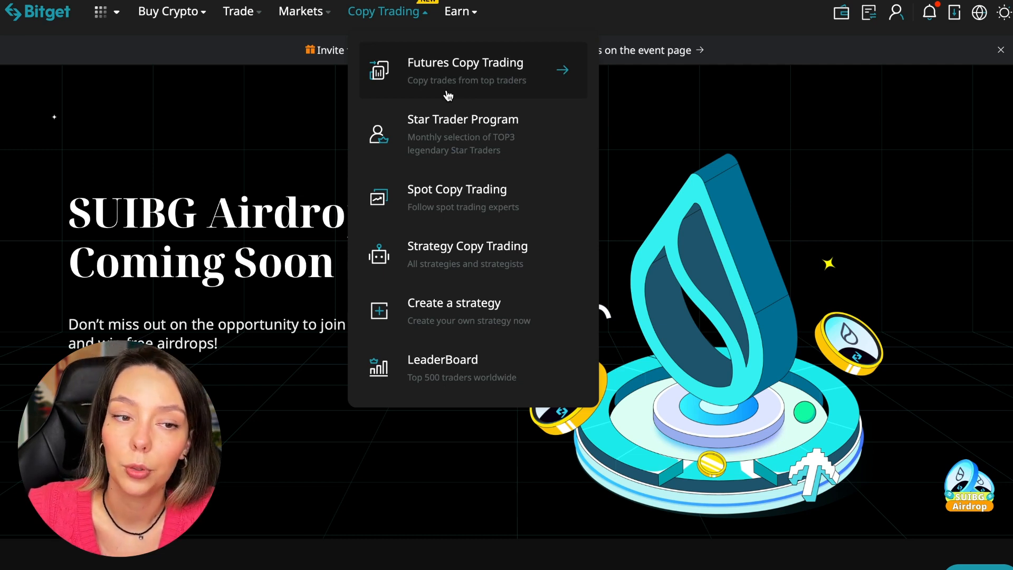
mouse_move(468, 253)
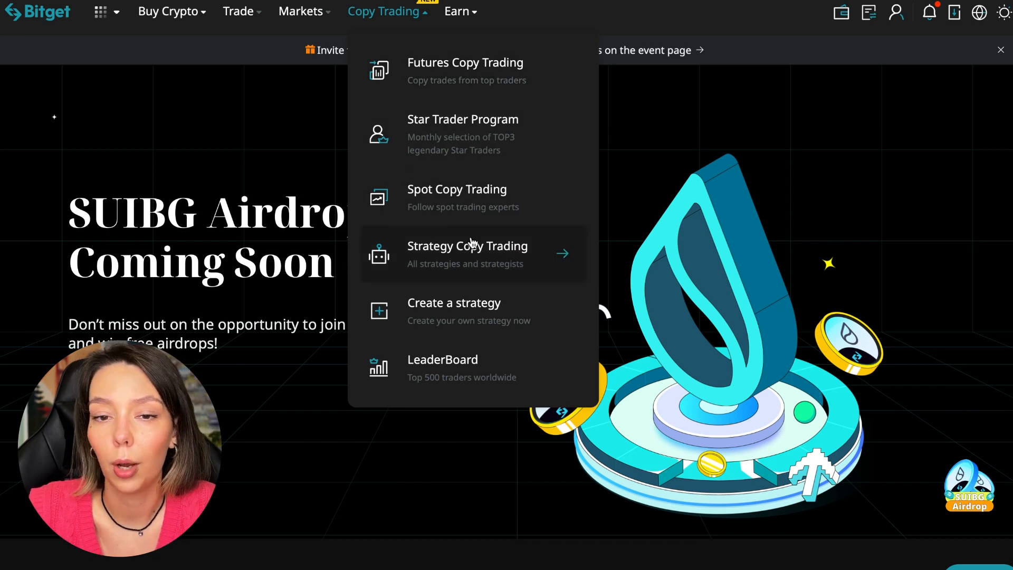
mouse_move(466, 311)
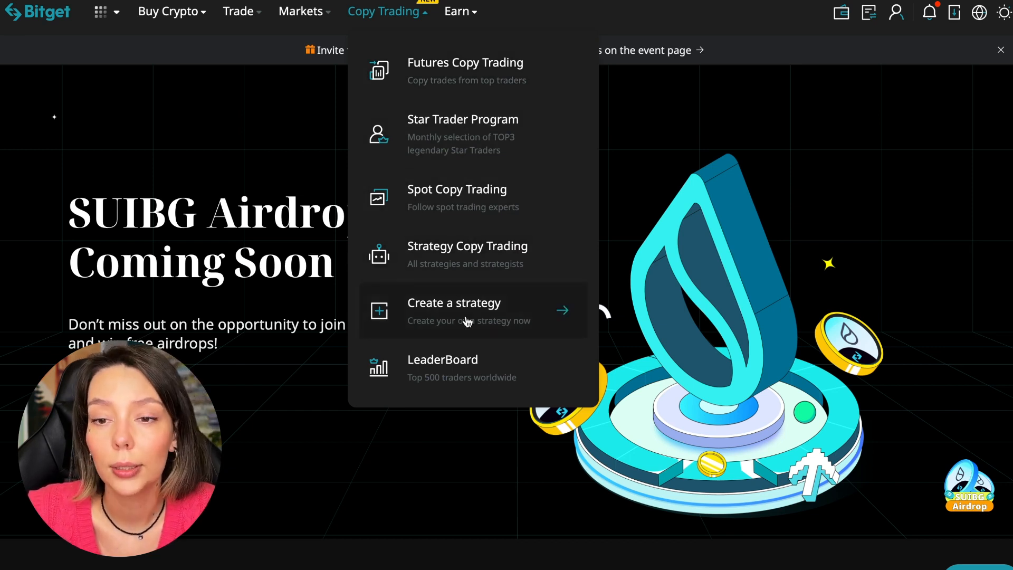
mouse_move(465, 367)
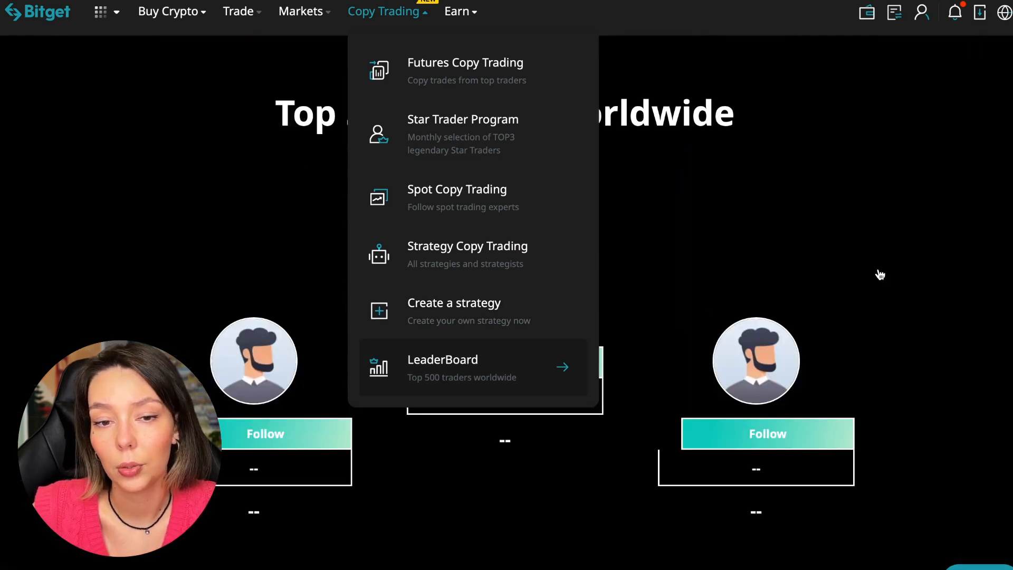
Step: Open the top 500 traders leaderboard and browse its win-rate and weekly ROI ranking table
click(442, 369)
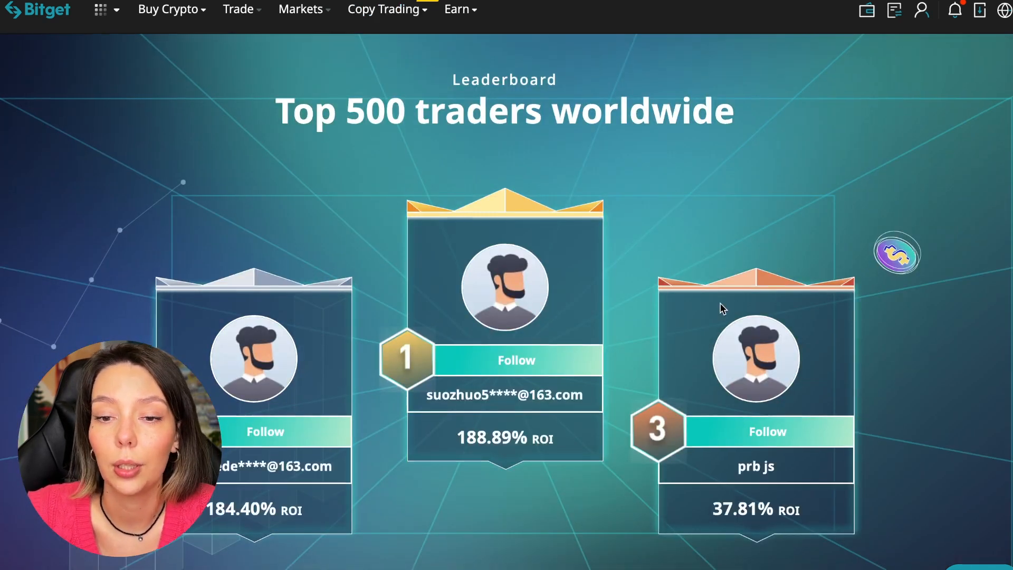
scroll(down, 3)
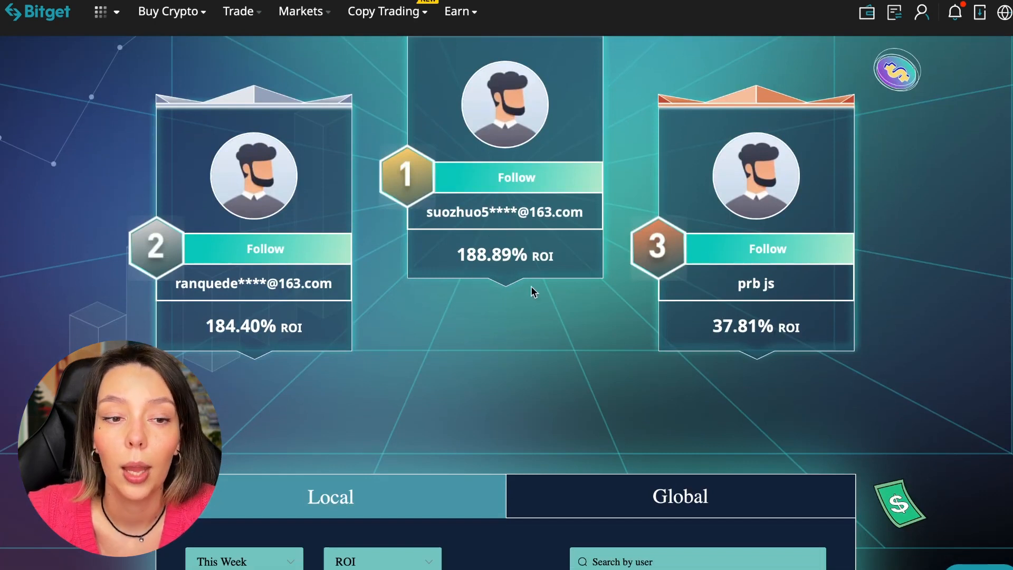
scroll(down, 3)
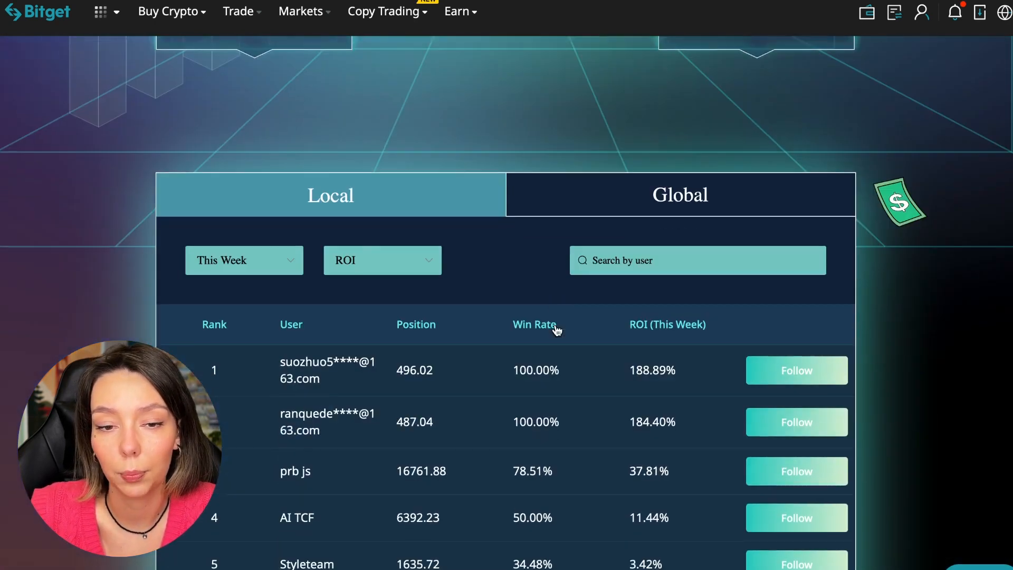
scroll(down, 3)
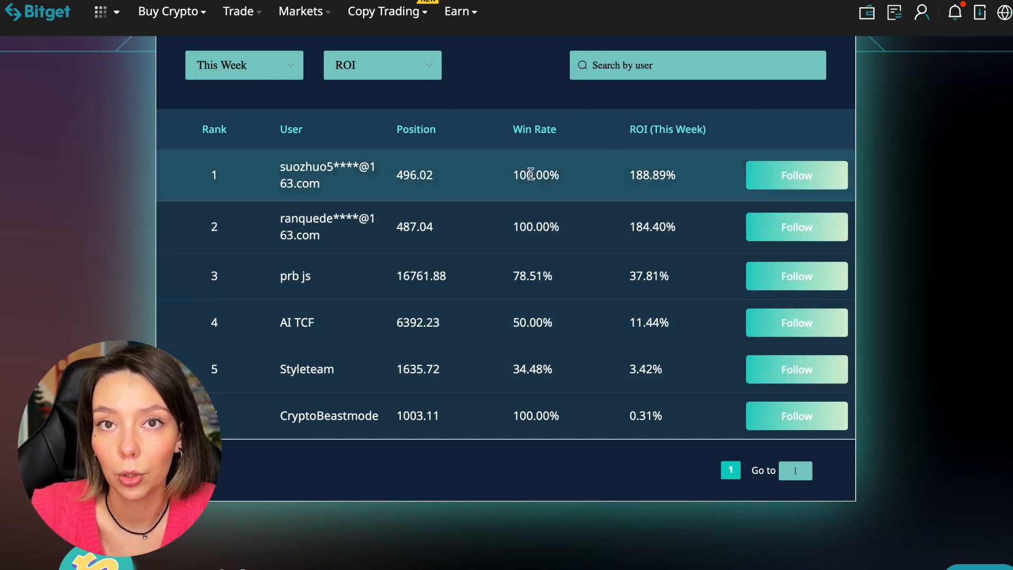
mouse_move(636, 387)
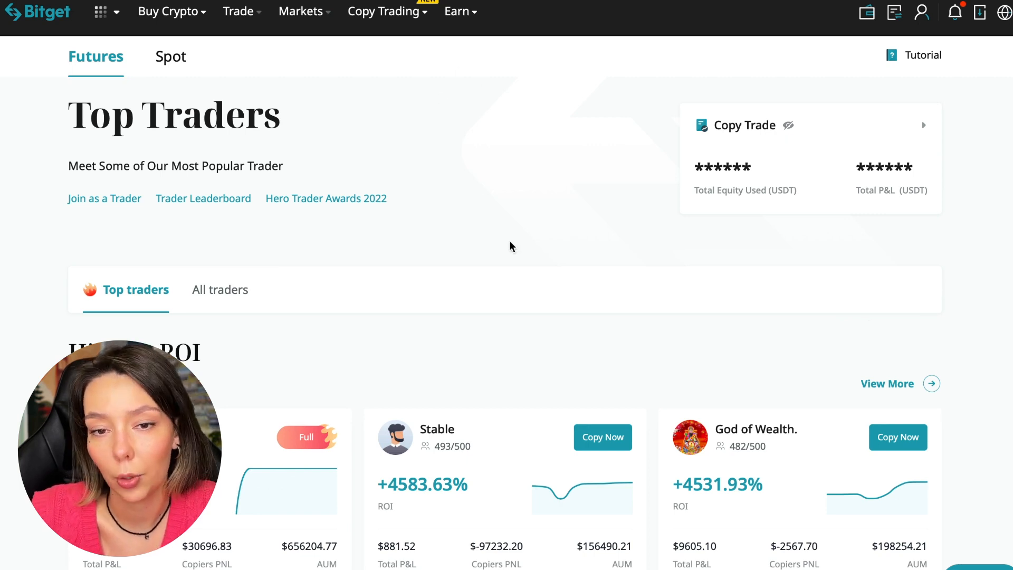
click(170, 56)
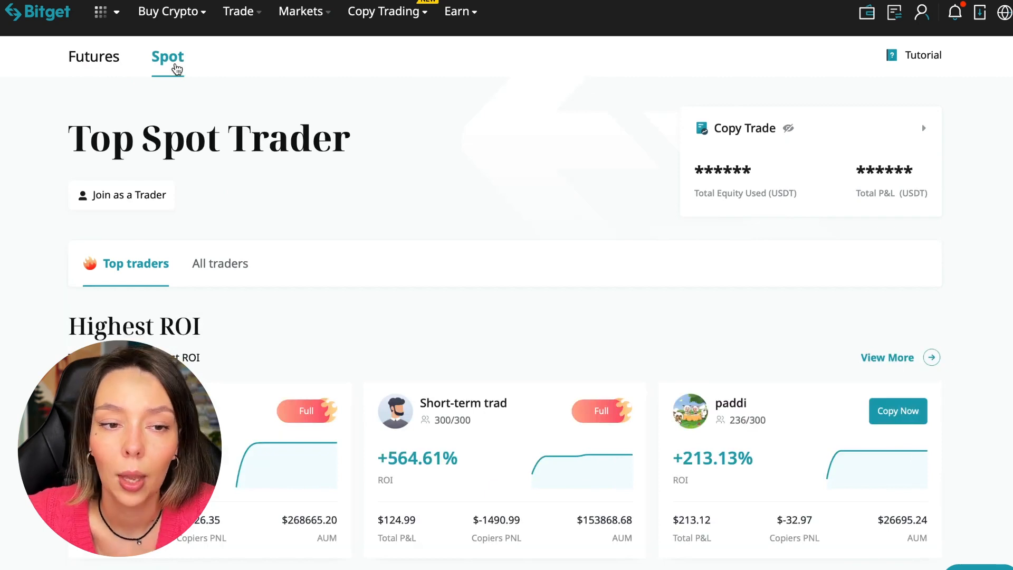
click(95, 56)
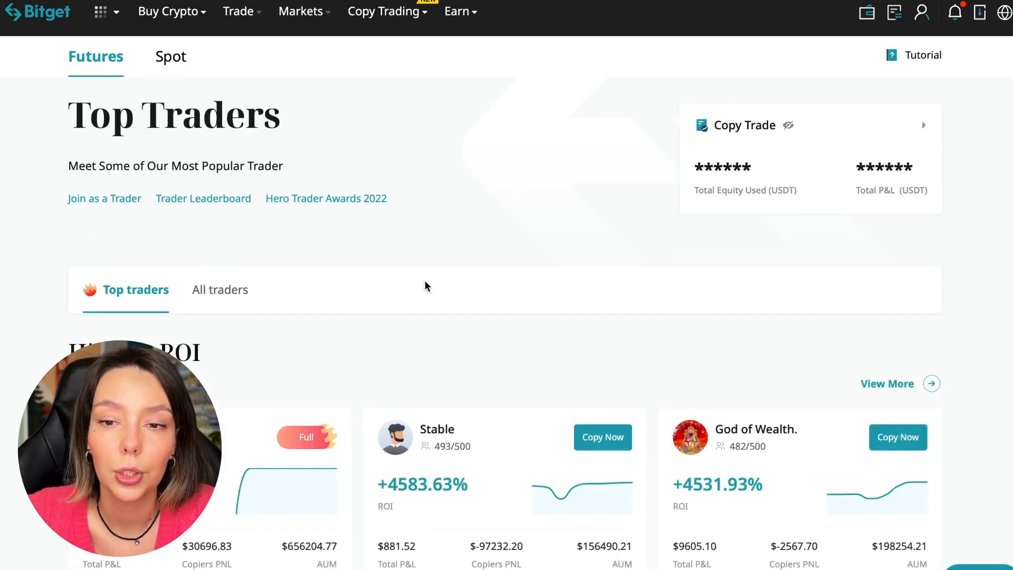
scroll(down, 3)
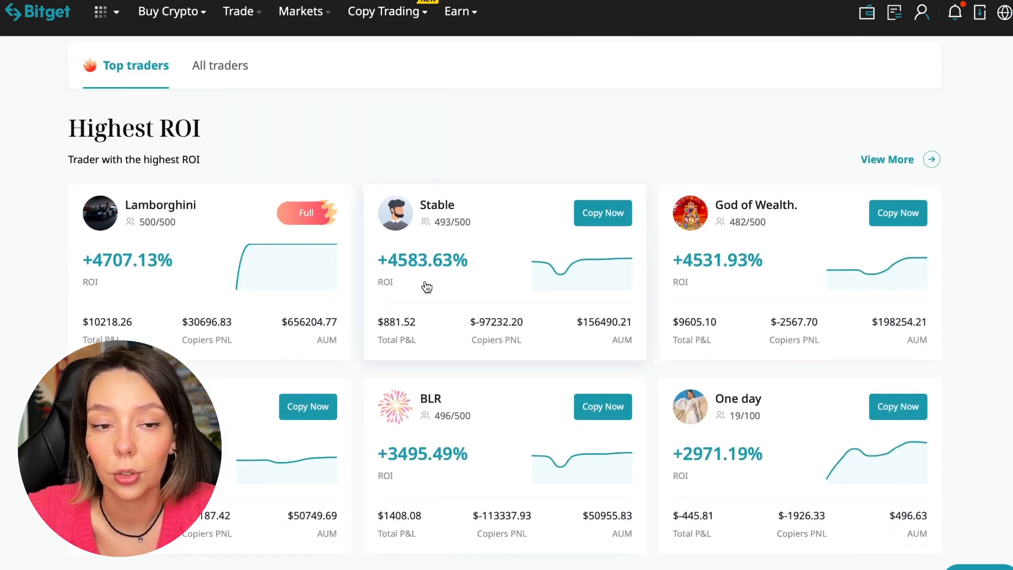
mouse_move(455, 185)
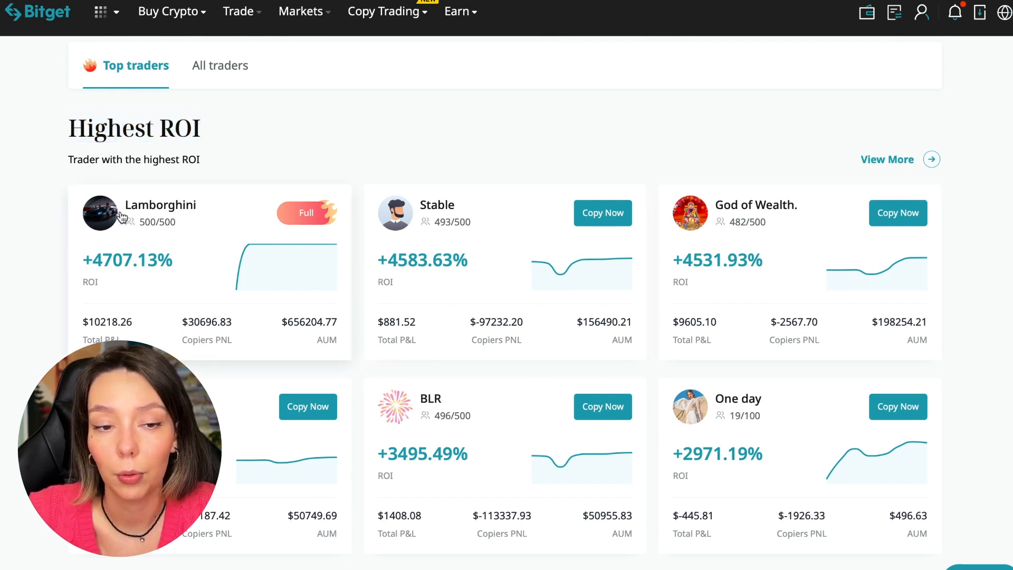
mouse_move(109, 270)
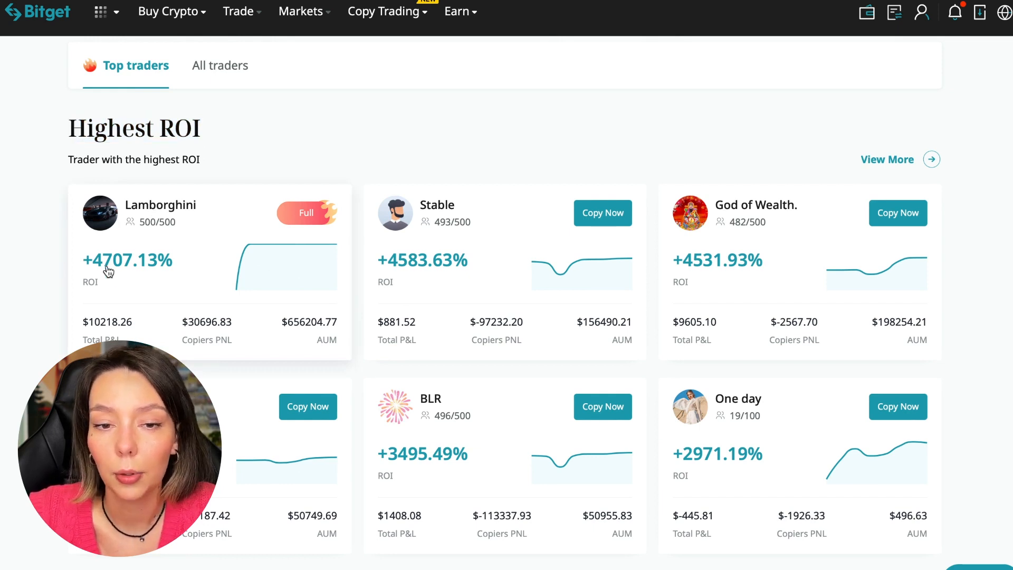
mouse_move(465, 217)
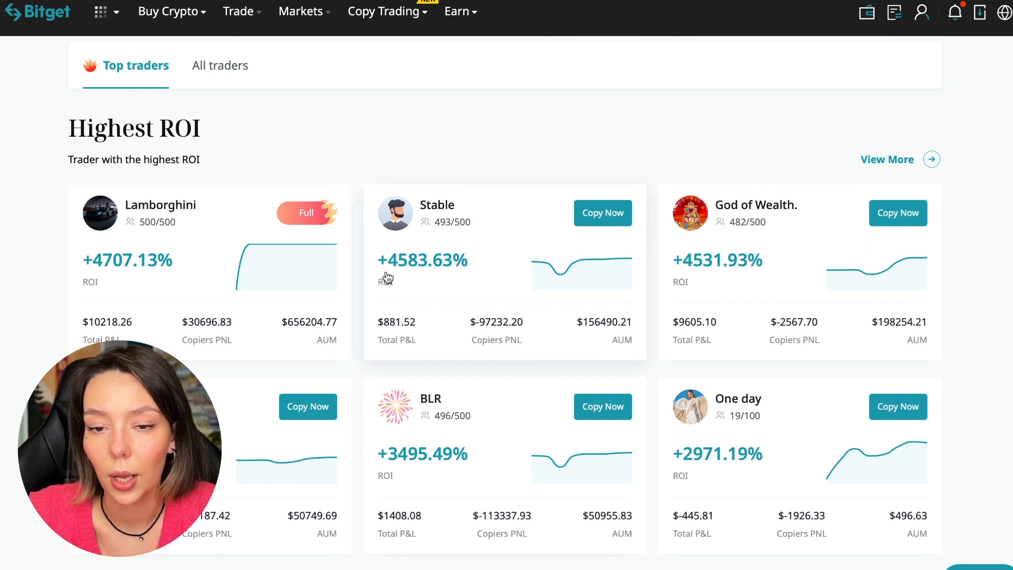
mouse_move(761, 223)
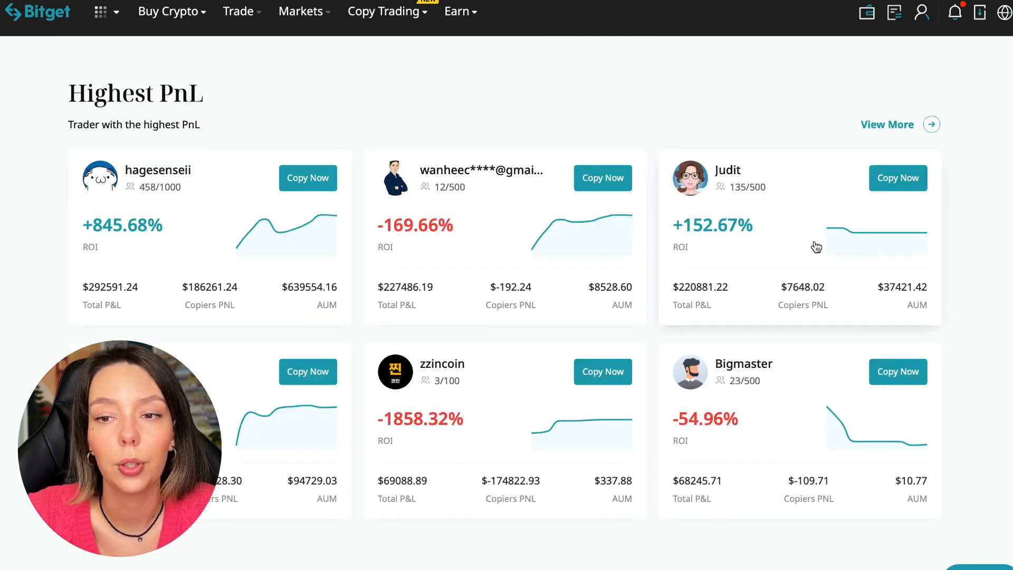
scroll(down, 3)
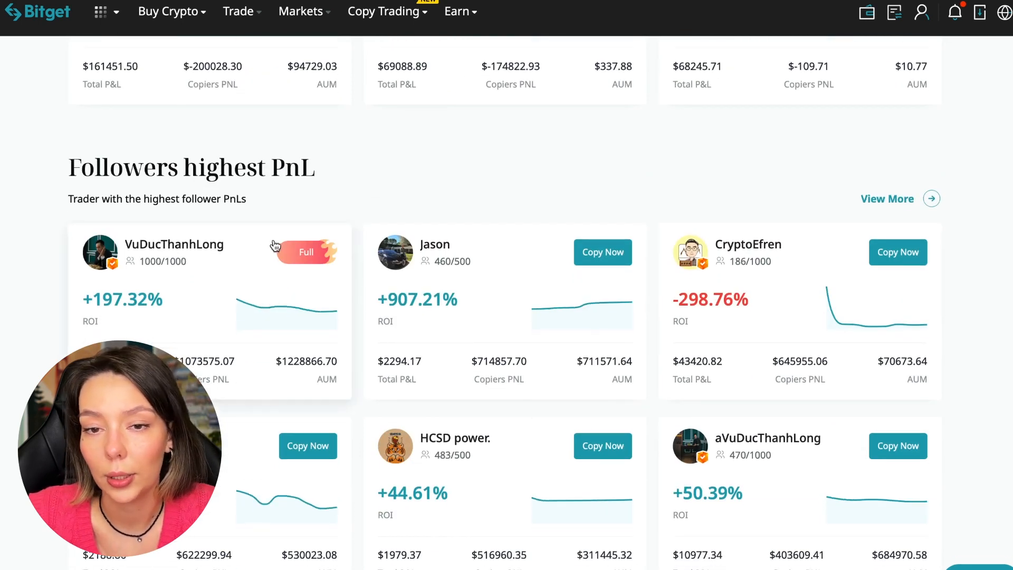
mouse_move(200, 325)
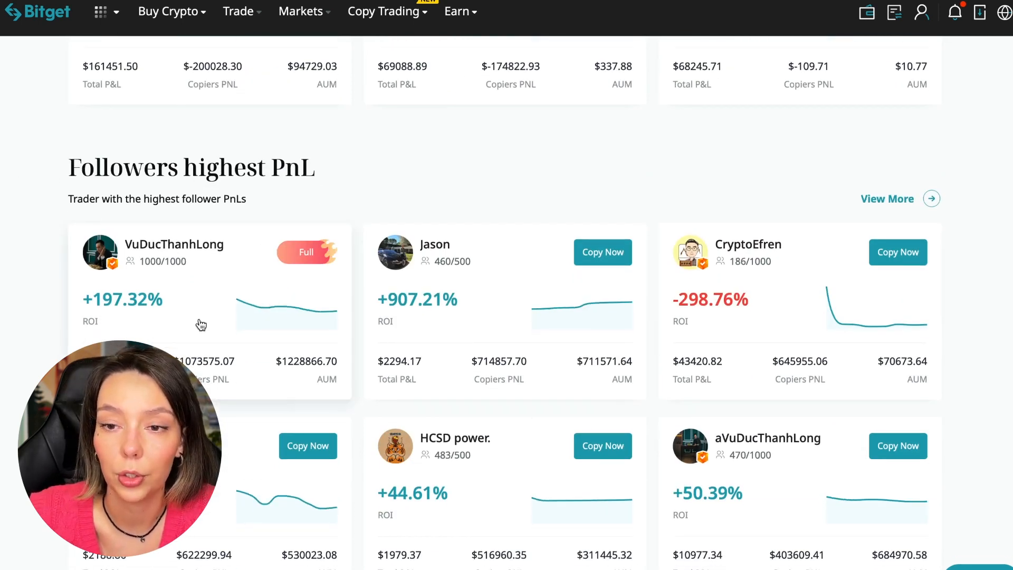
scroll(down, 3)
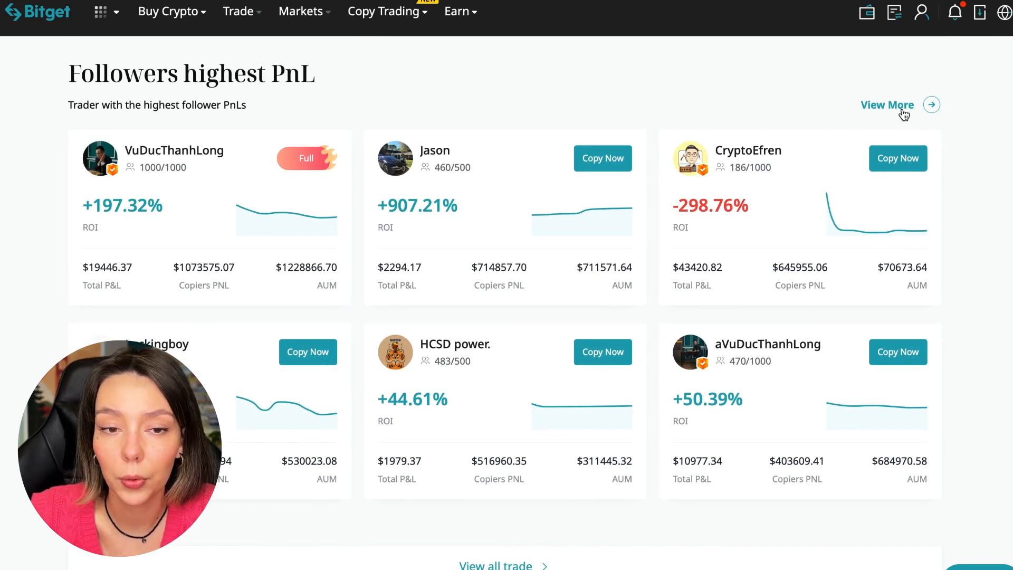
click(888, 104)
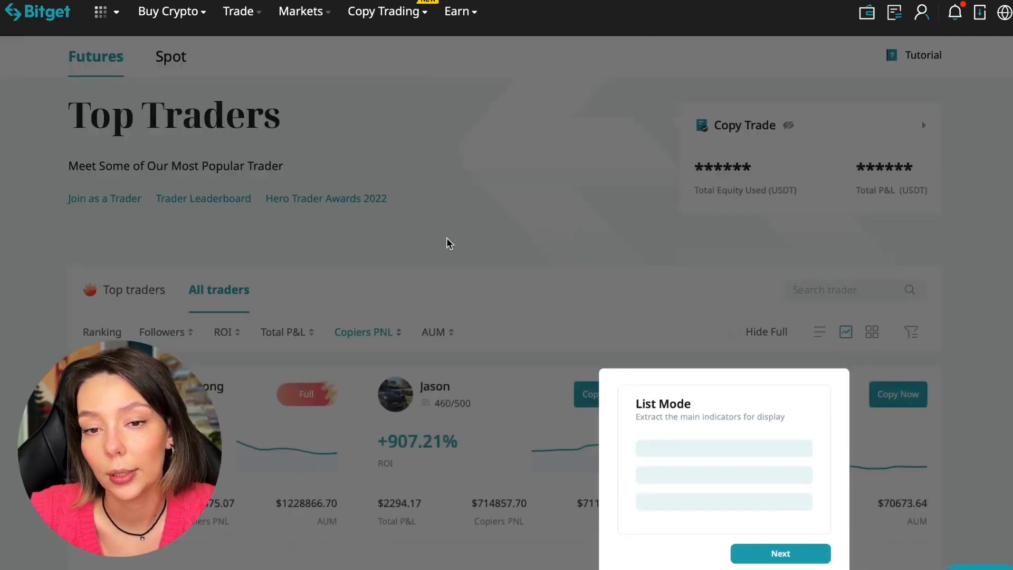
click(779, 553)
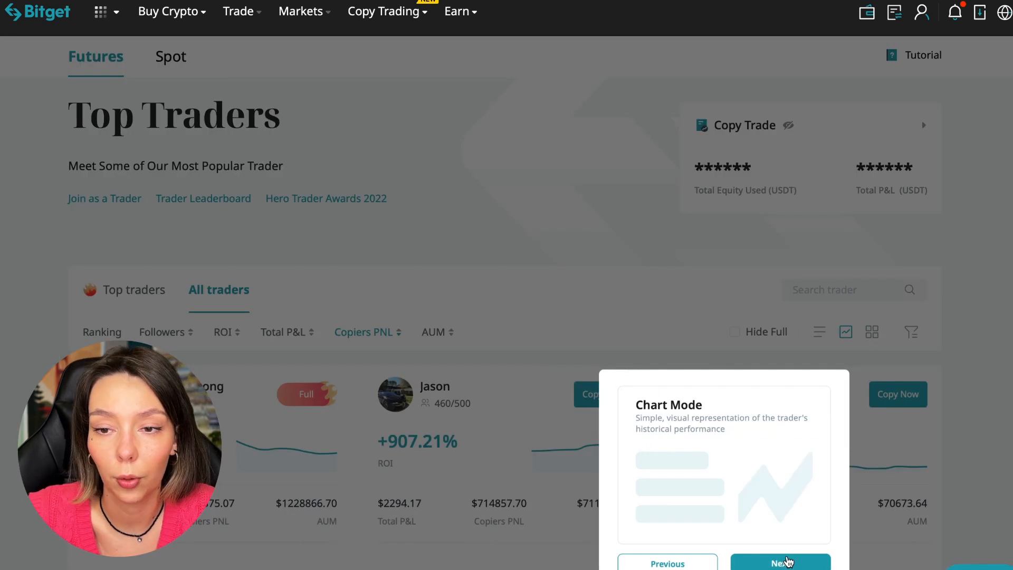
click(780, 562)
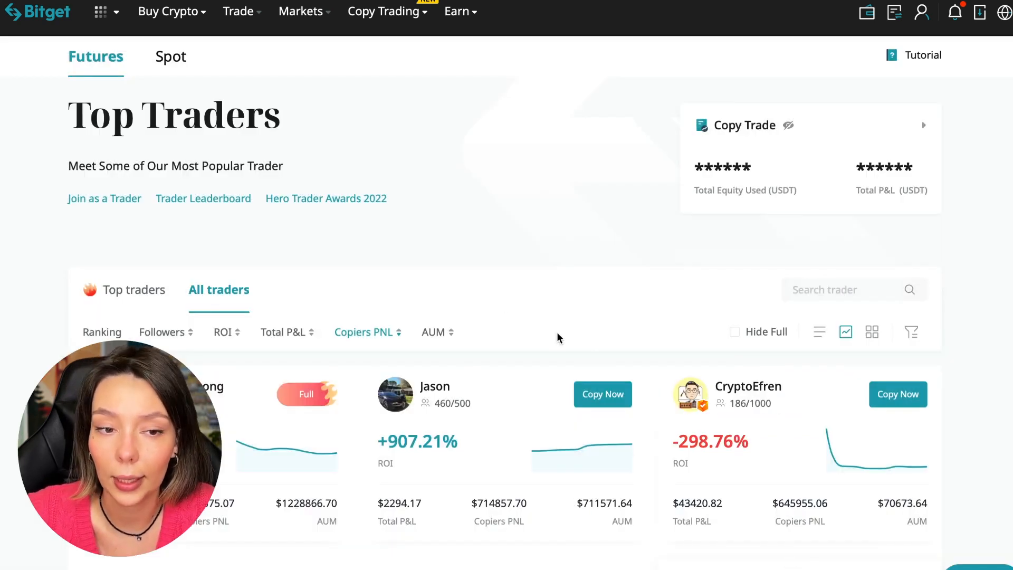
scroll(down, 3)
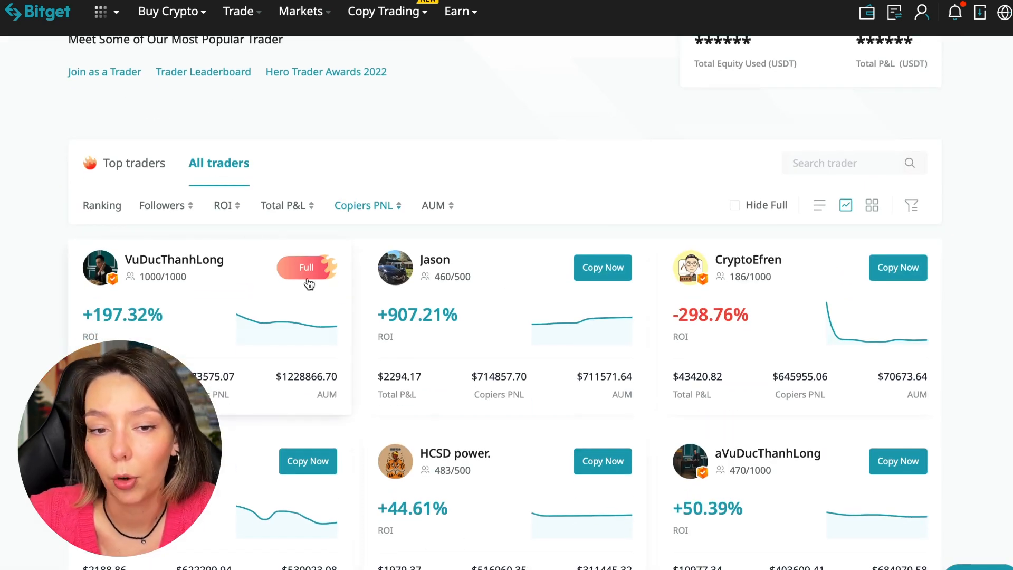
scroll(down, 3)
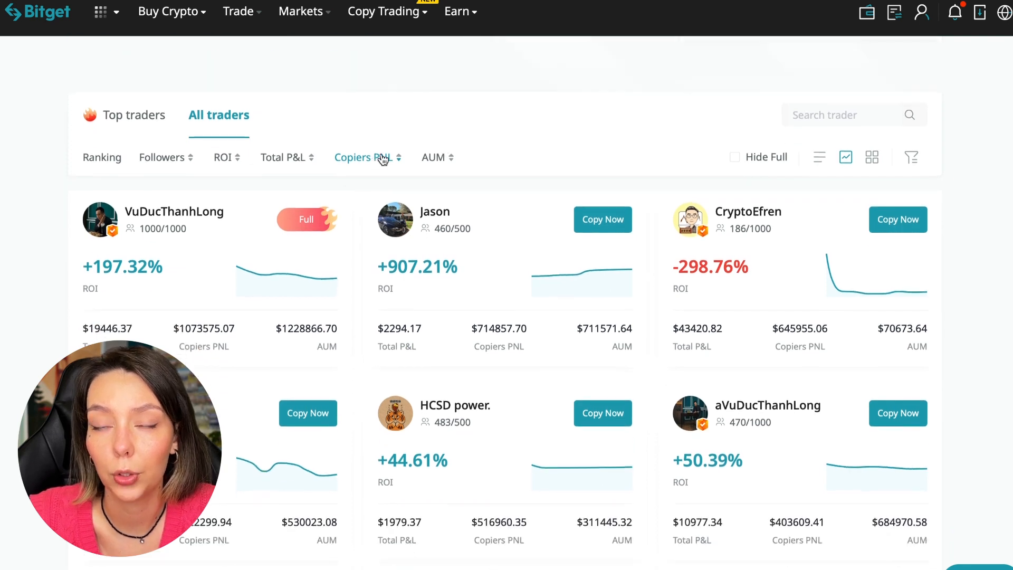
scroll(down, 3)
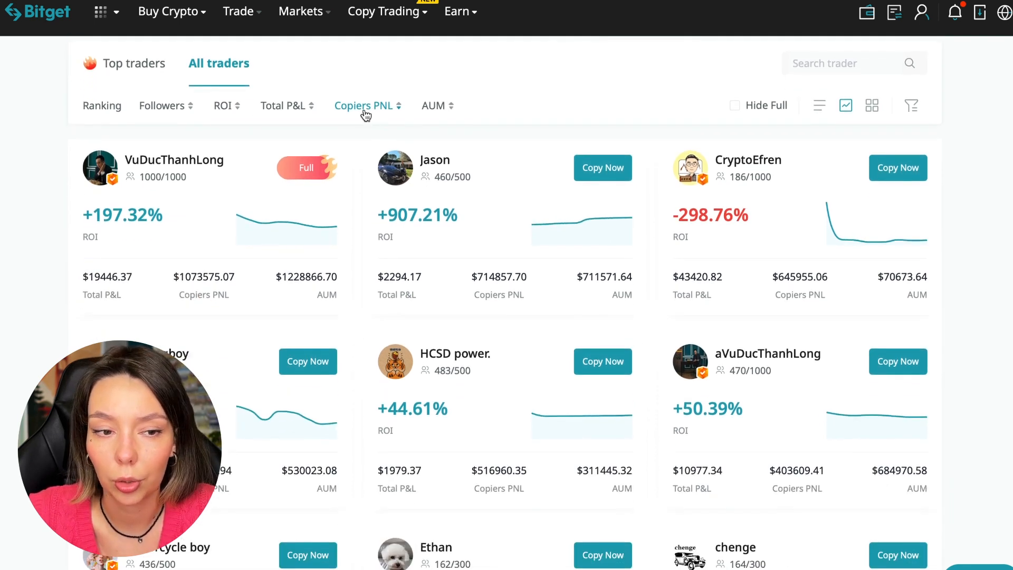
click(364, 106)
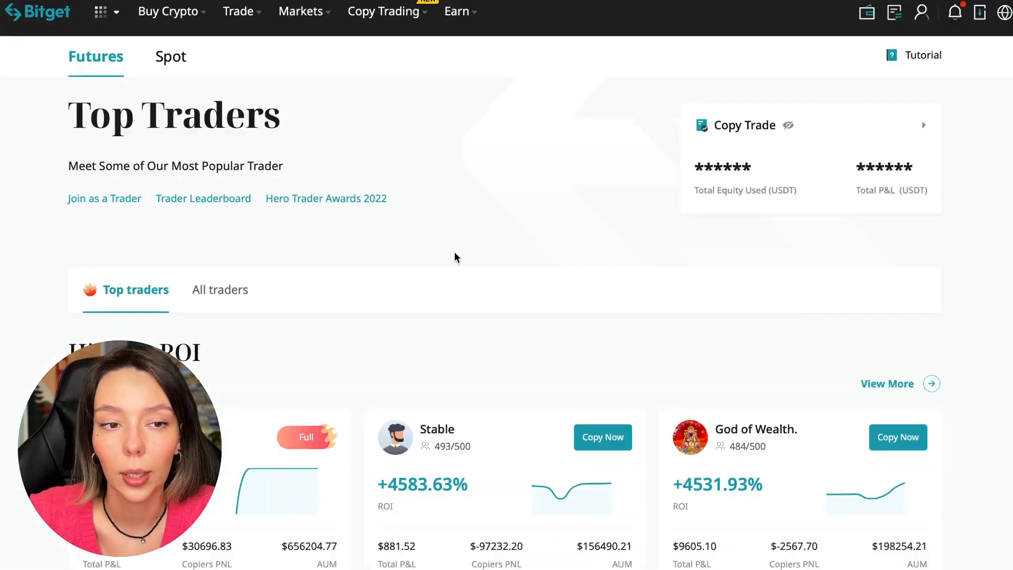
Step: Show the All traders list and sort it by follower count, then by ROI in both orders
click(220, 289)
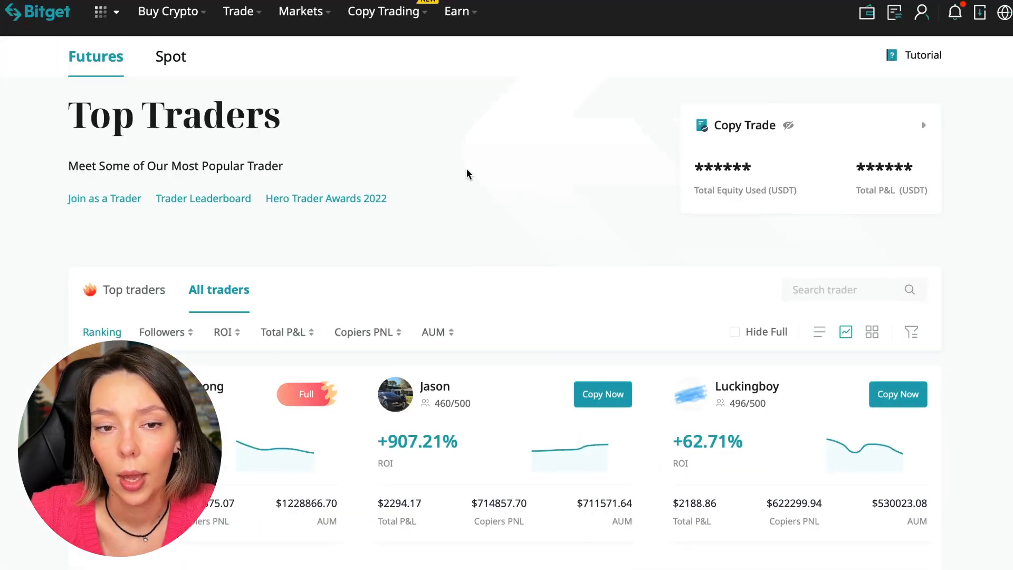
scroll(down, 3)
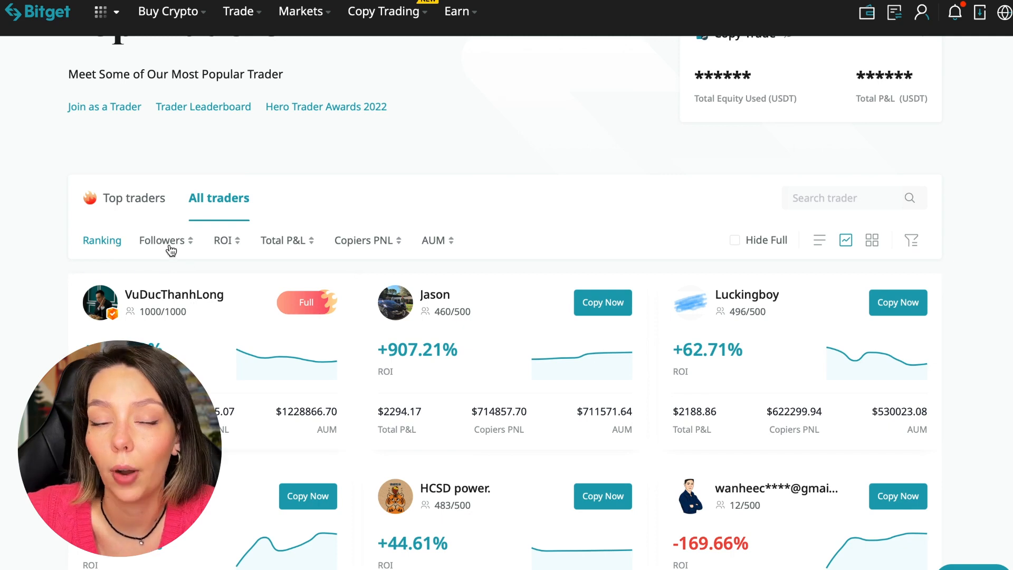
click(162, 240)
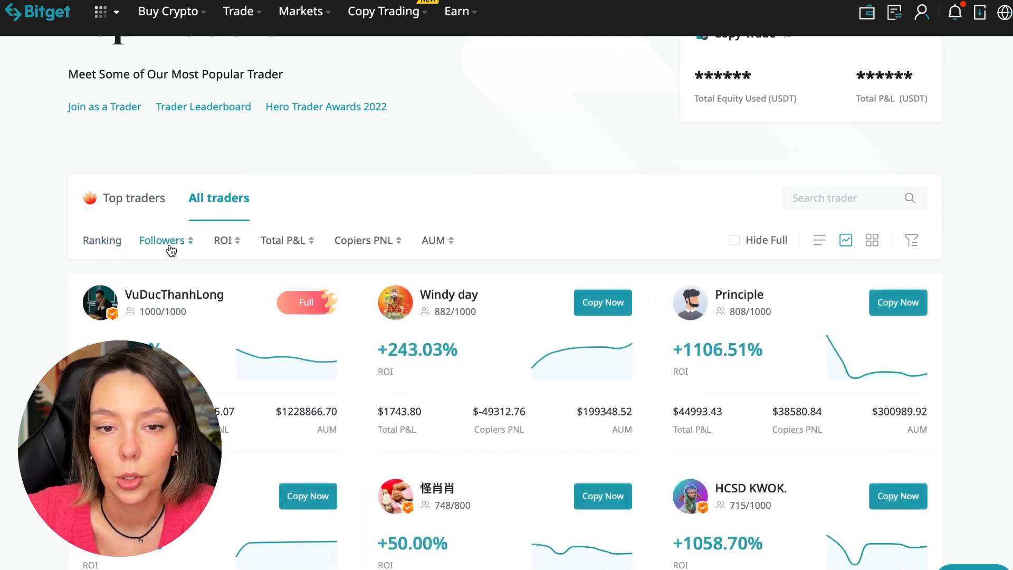
click(101, 240)
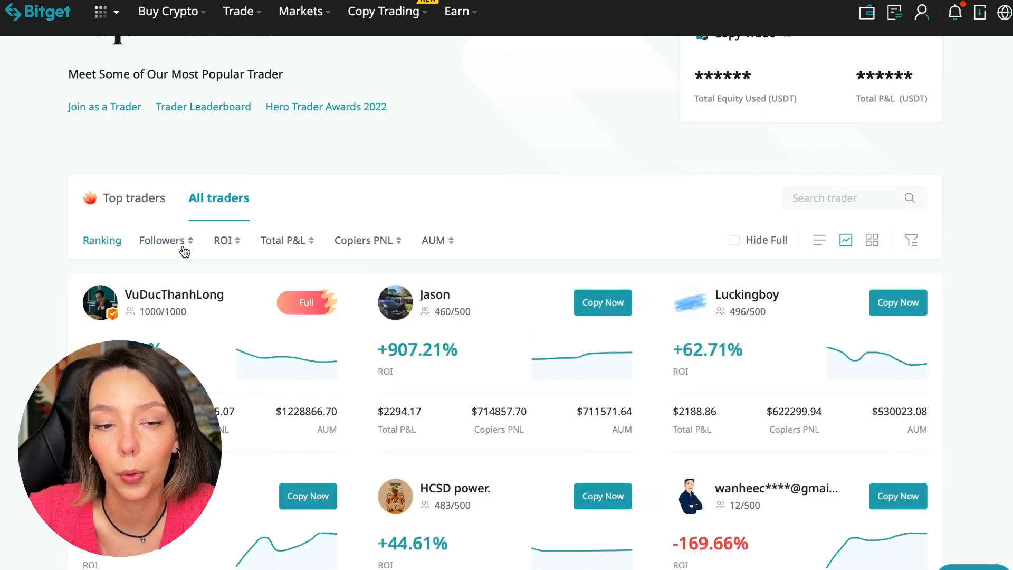
mouse_move(232, 253)
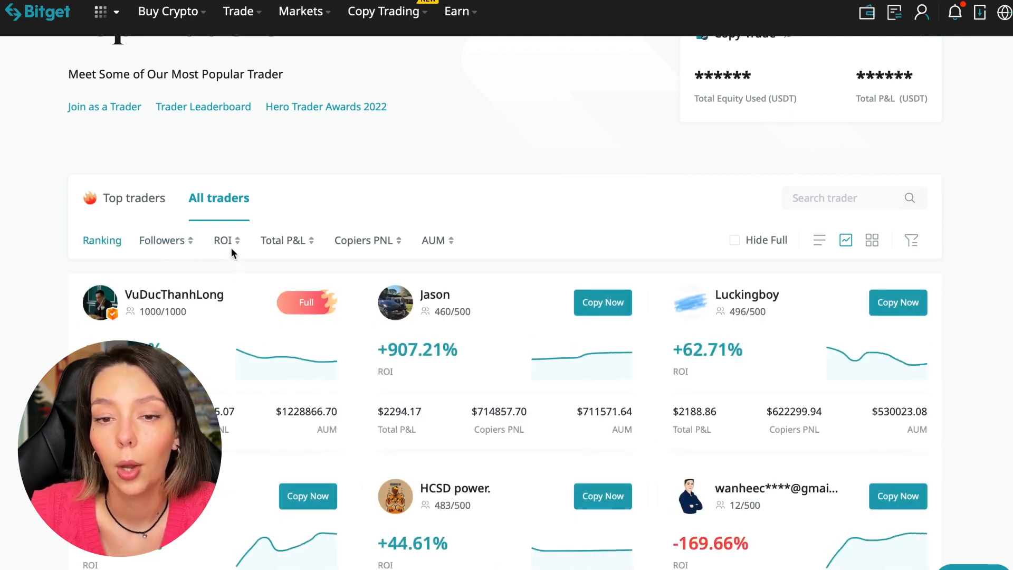
click(222, 241)
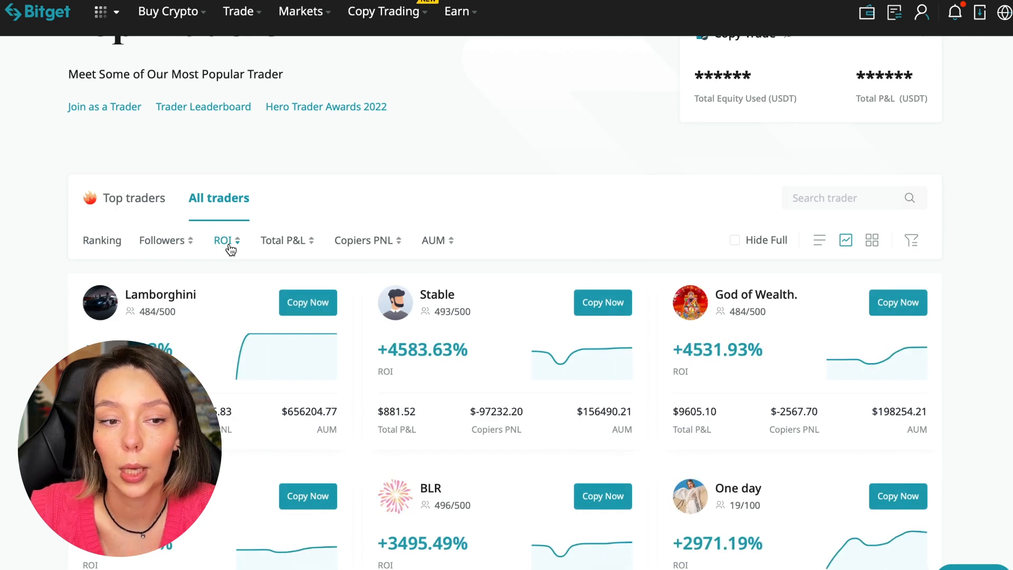
click(224, 241)
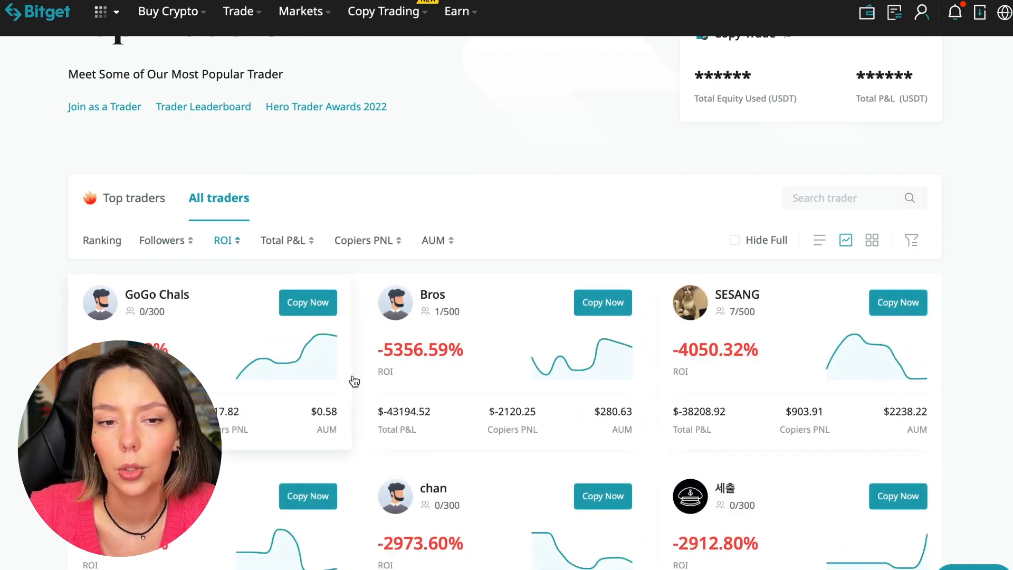
mouse_move(246, 379)
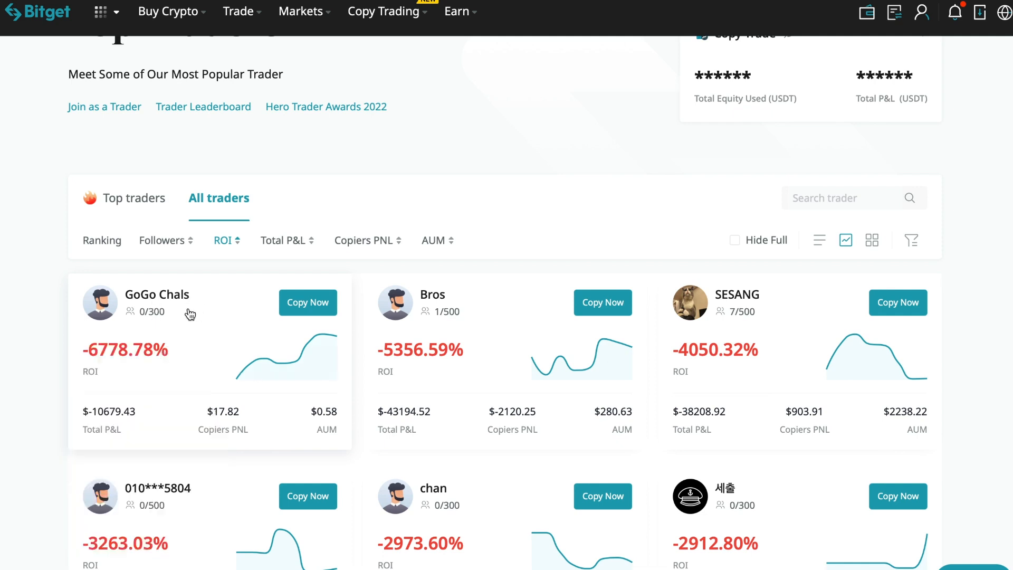
mouse_move(141, 330)
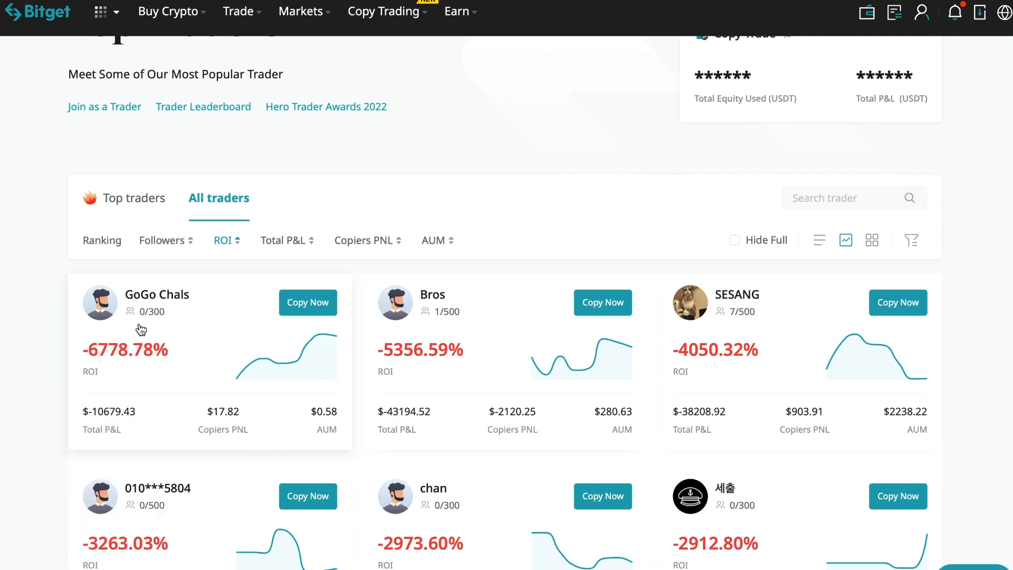
mouse_move(187, 379)
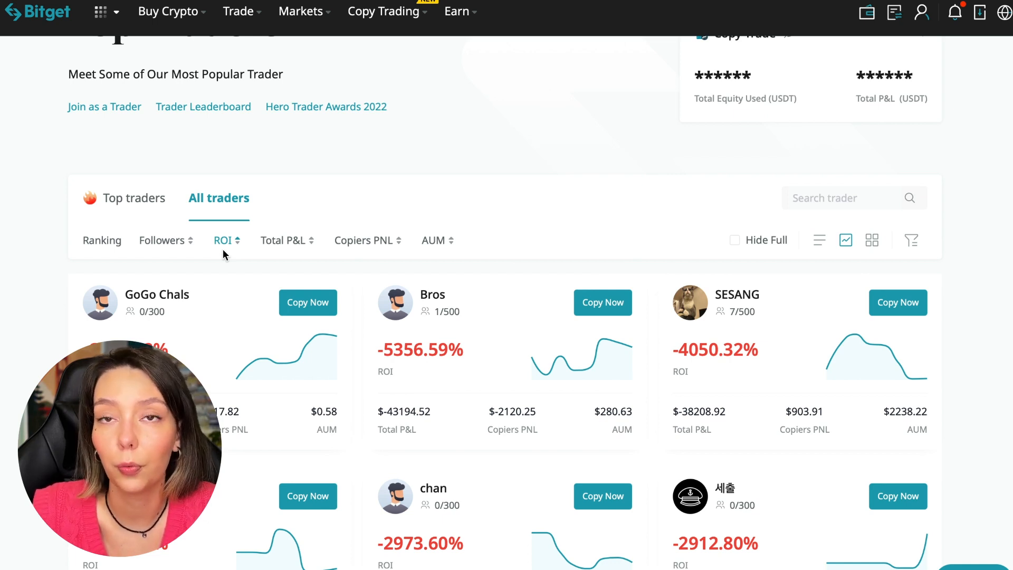
Step: Re-sort the traders by total P&L, then copiers' P&L, then AUM
scroll(down, 3)
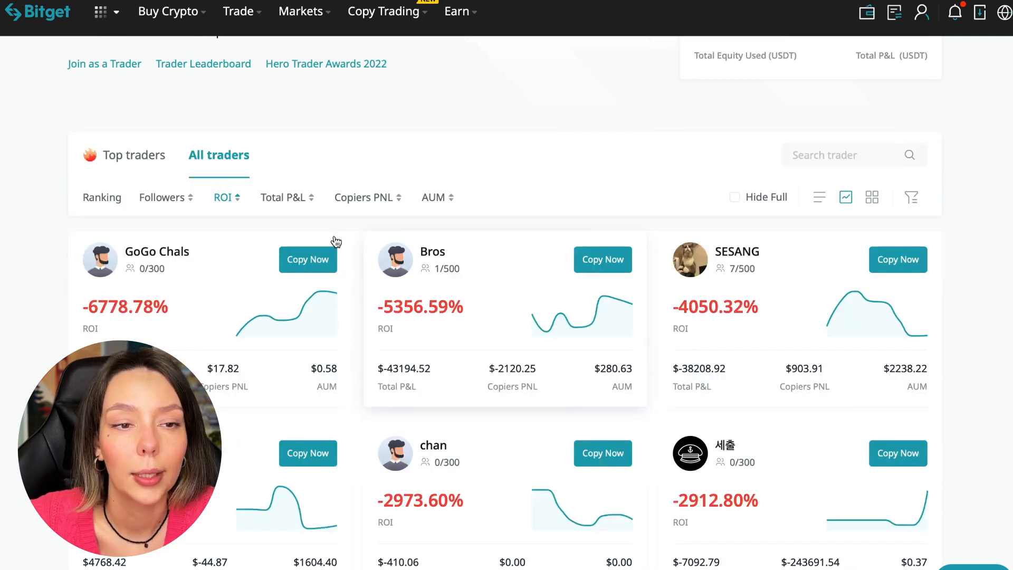
click(283, 197)
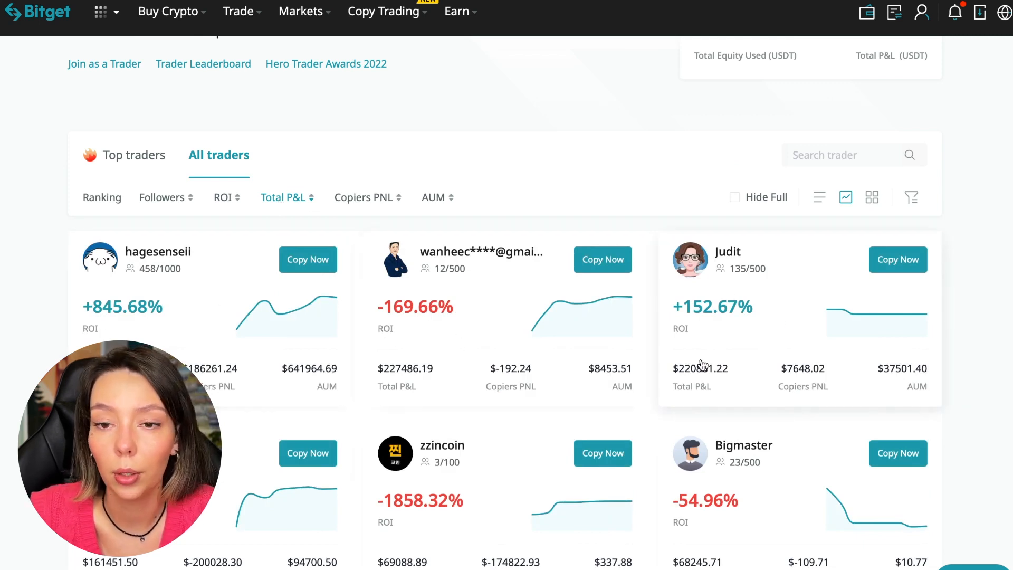
scroll(down, 3)
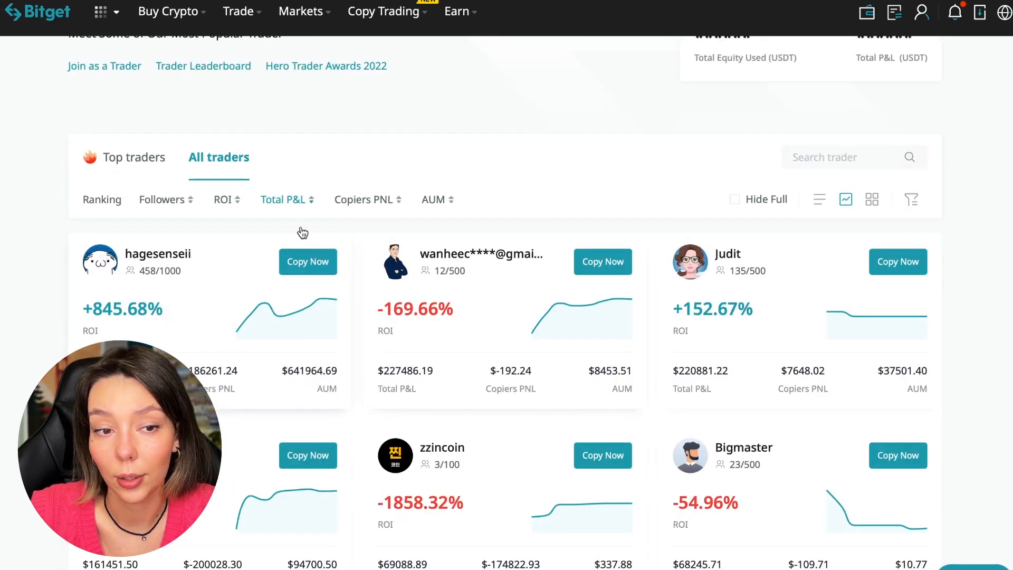
mouse_move(367, 206)
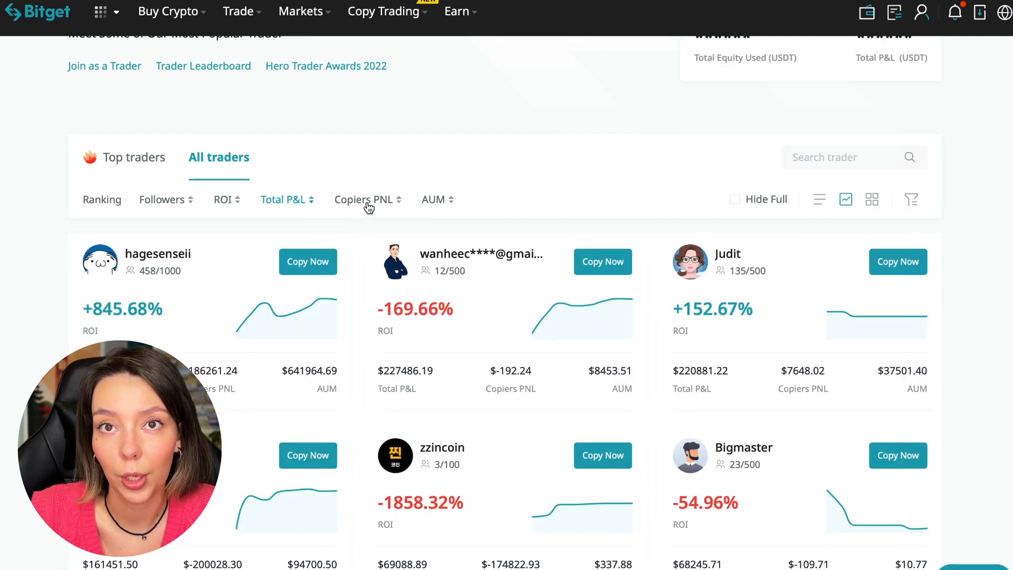
click(363, 200)
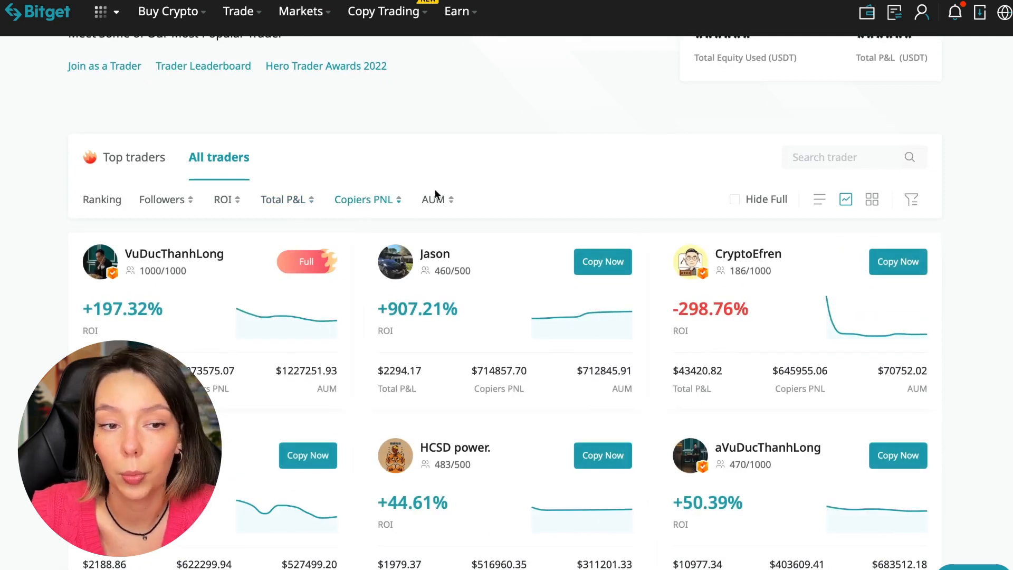
click(434, 199)
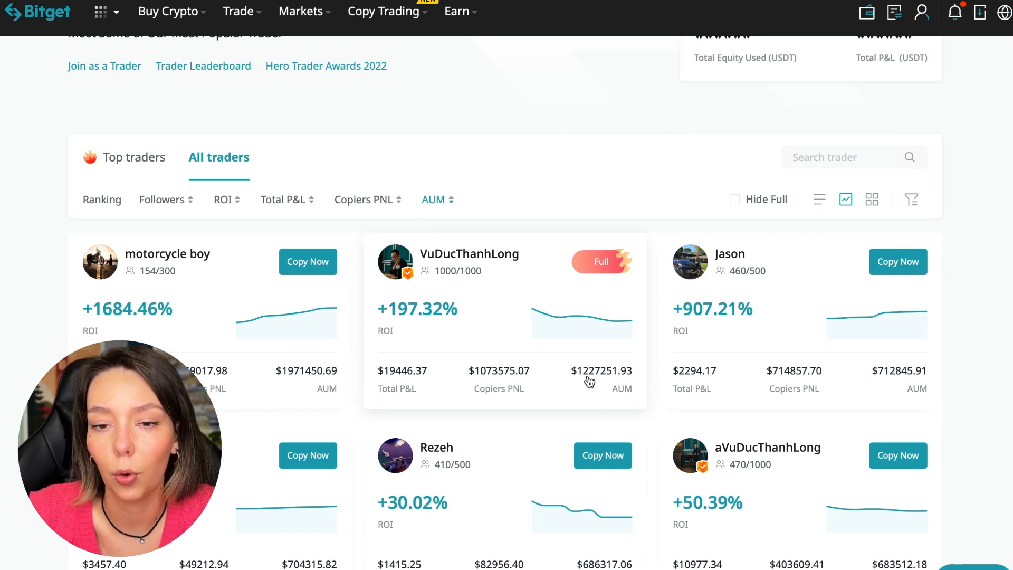
Step: Browse the AUM-sorted list and open VuDucThanhLong's trader profile
scroll(down, 3)
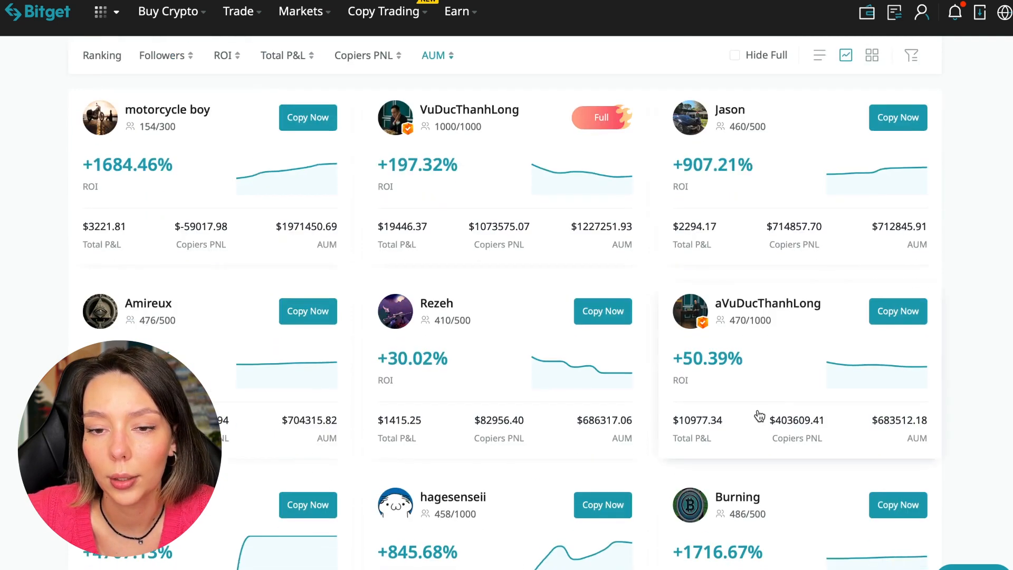
scroll(down, 3)
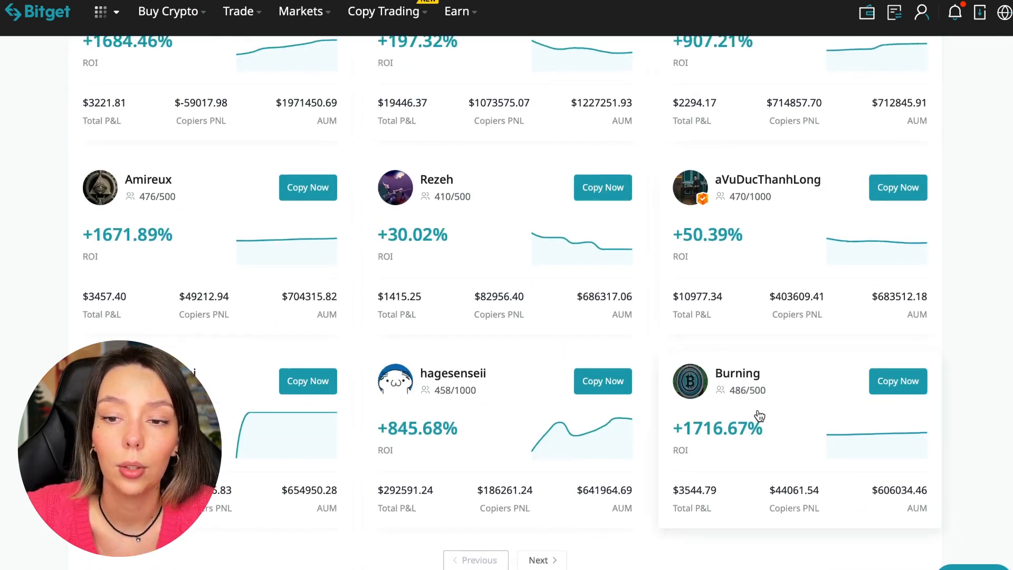
scroll(down, 3)
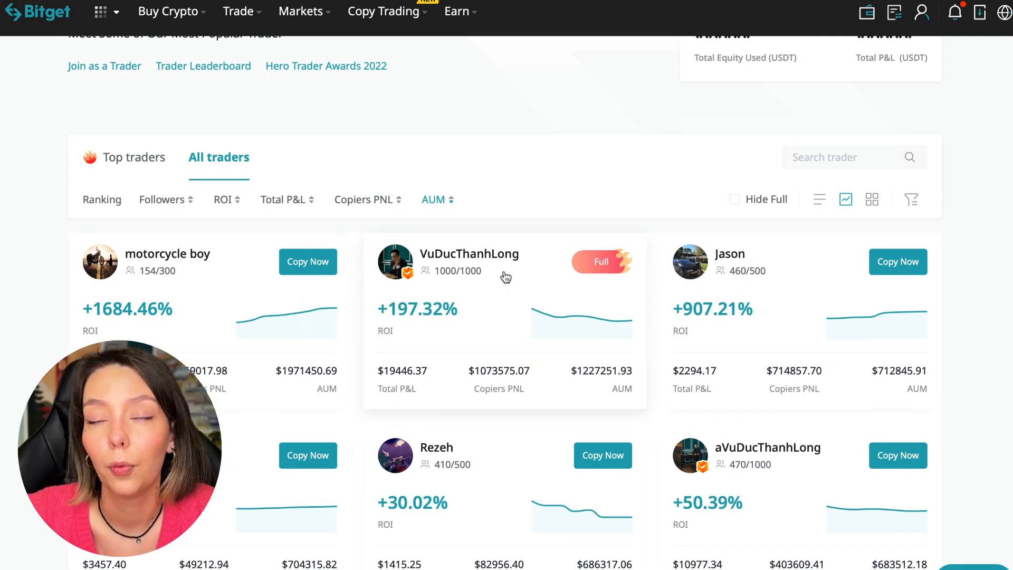
click(468, 253)
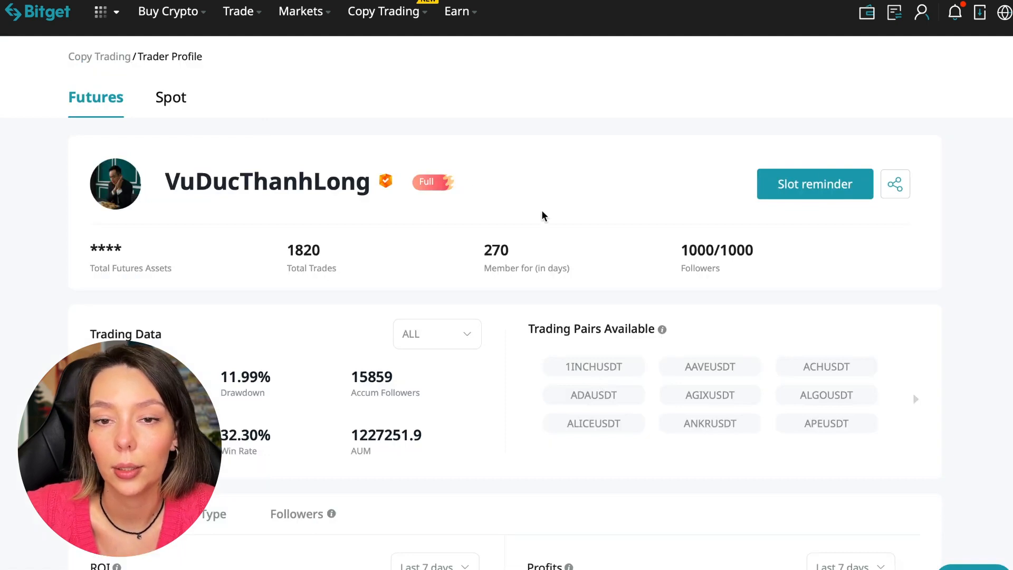
mouse_move(596, 323)
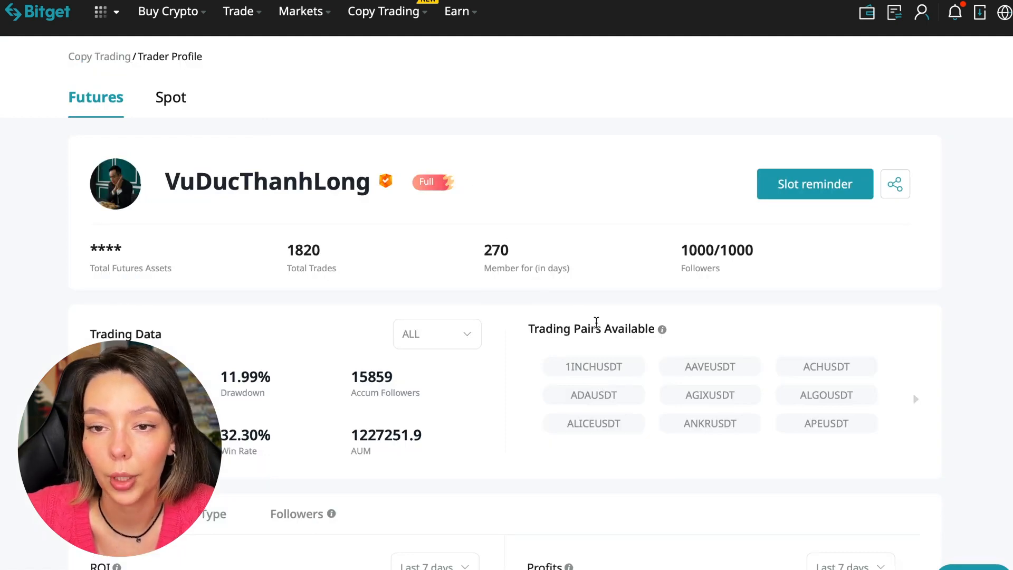
mouse_move(880, 380)
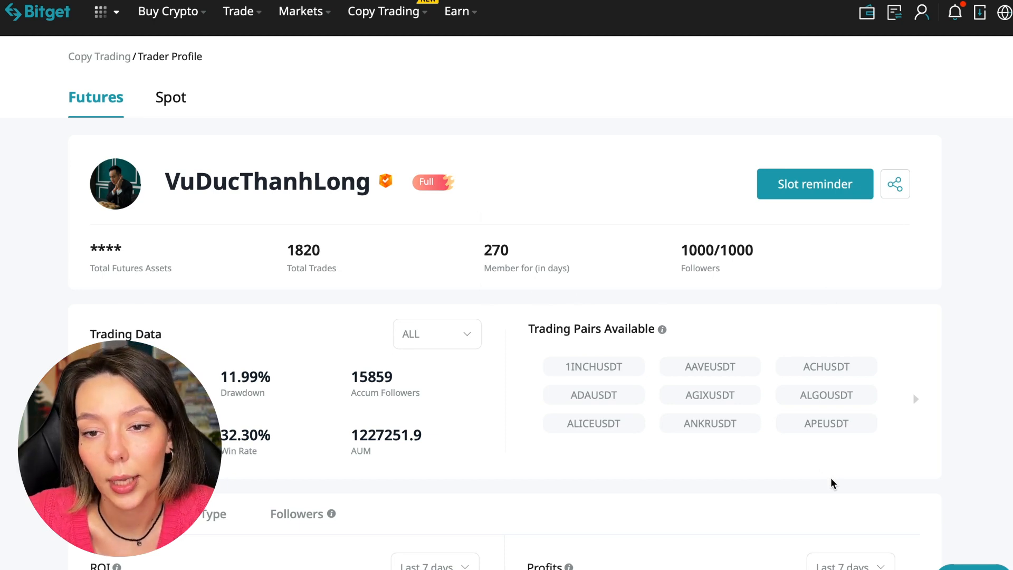
mouse_move(453, 351)
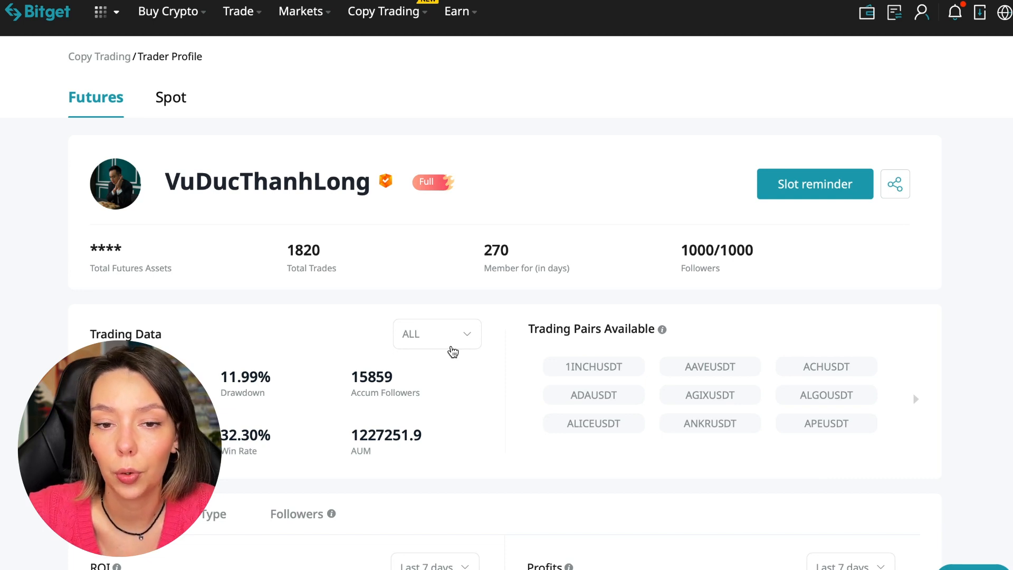
click(816, 183)
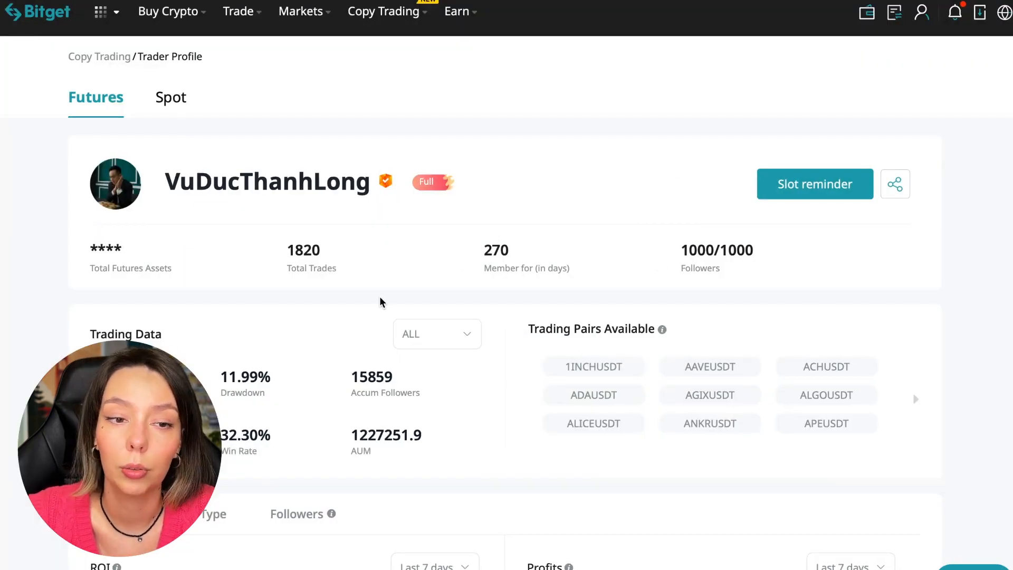
mouse_move(245, 462)
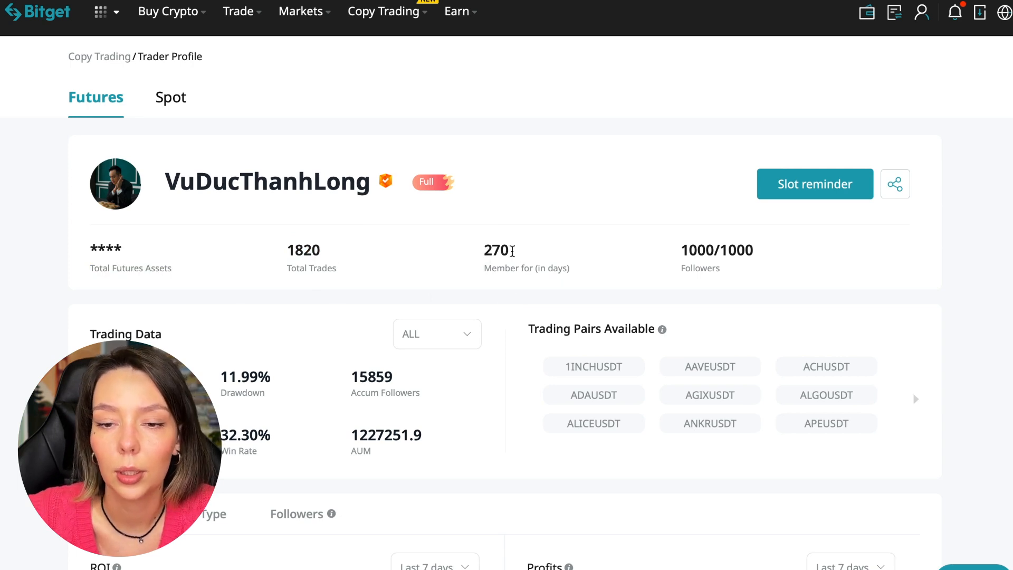
scroll(down, 3)
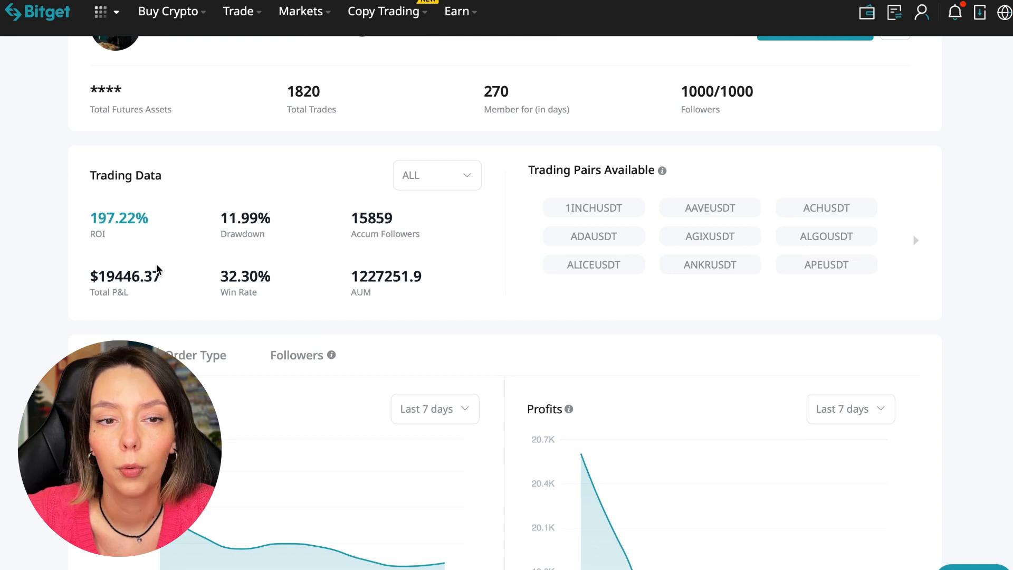
mouse_move(286, 231)
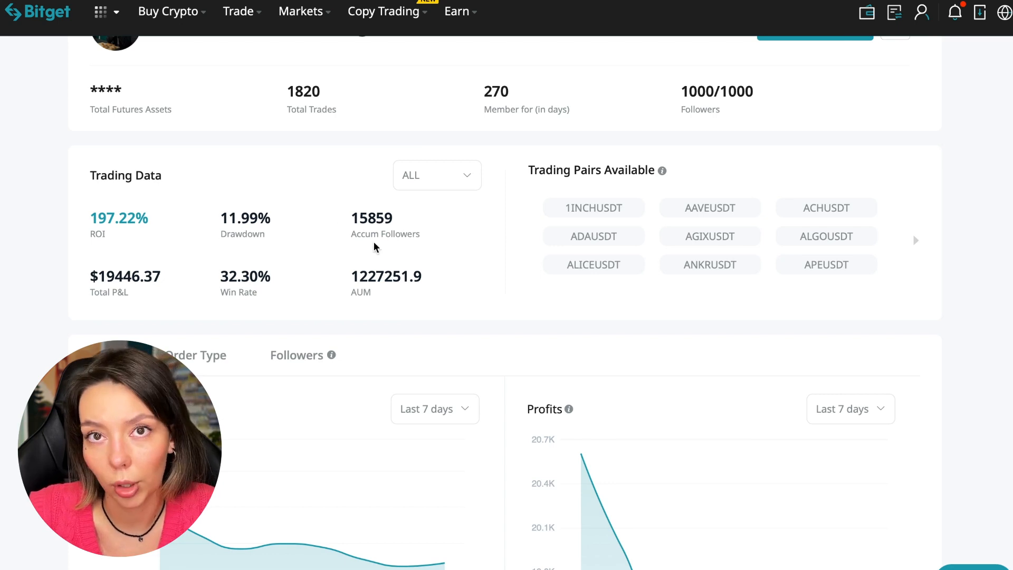
mouse_move(406, 218)
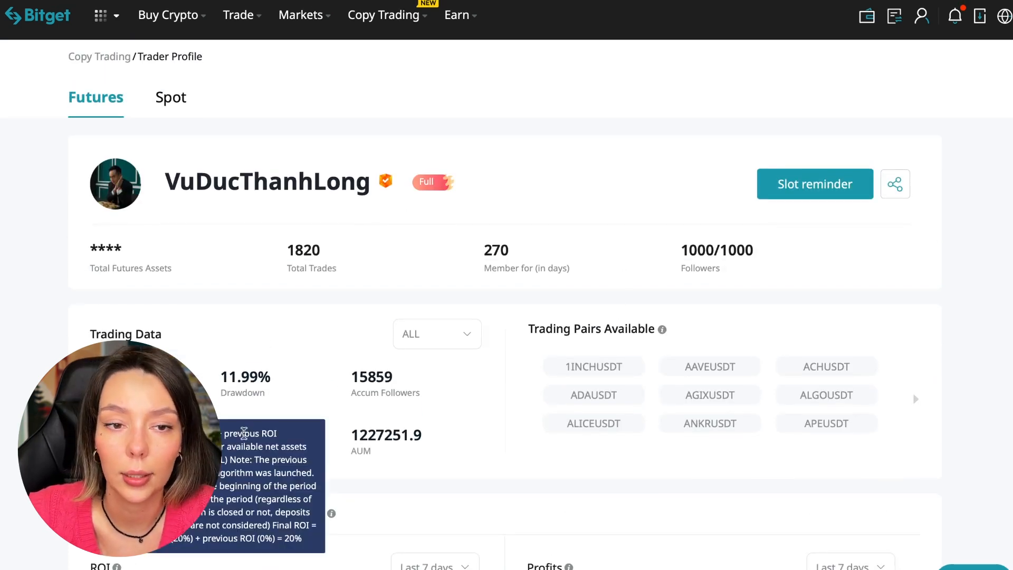
mouse_move(516, 419)
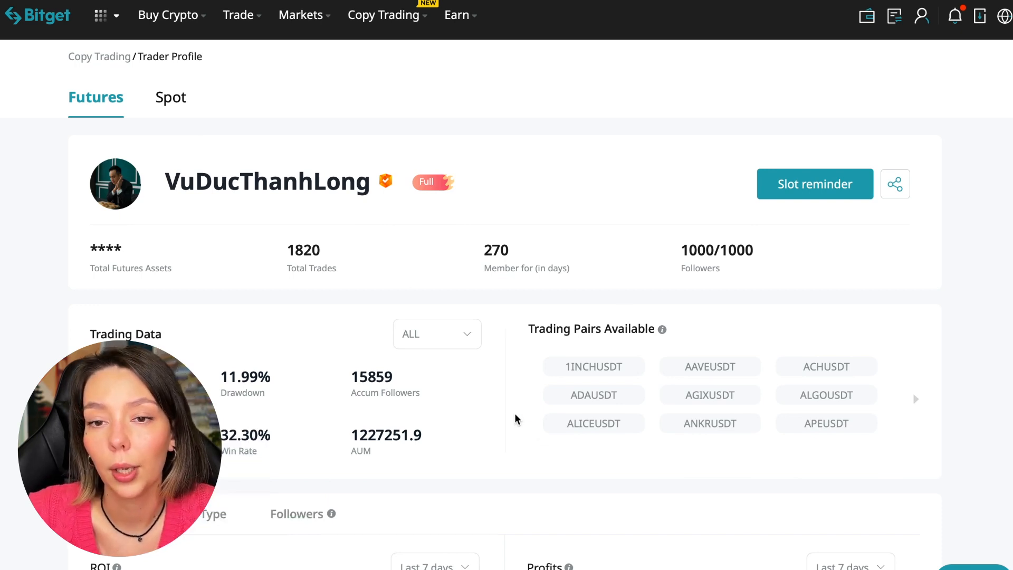
scroll(down, 3)
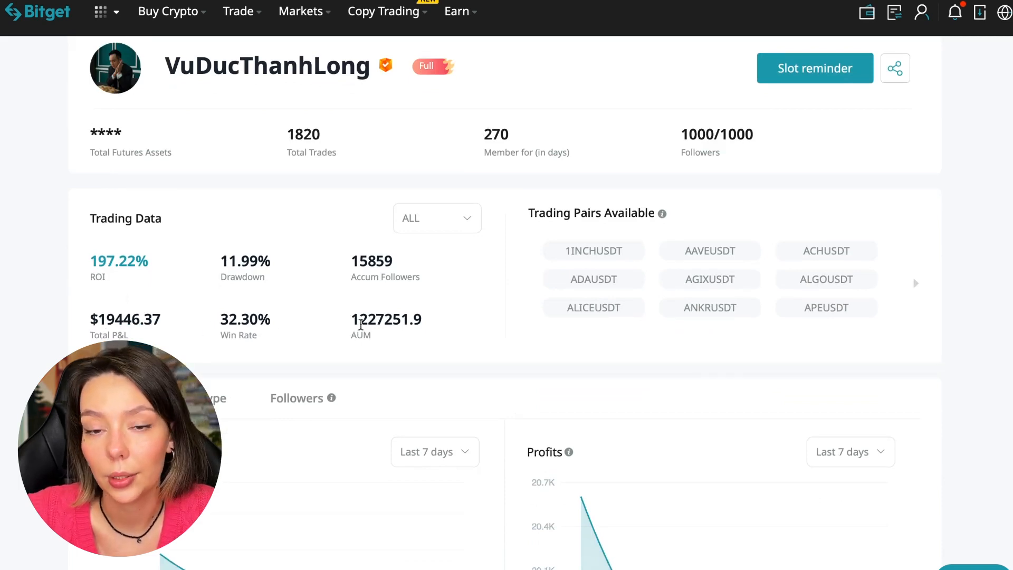
double_click(371, 319)
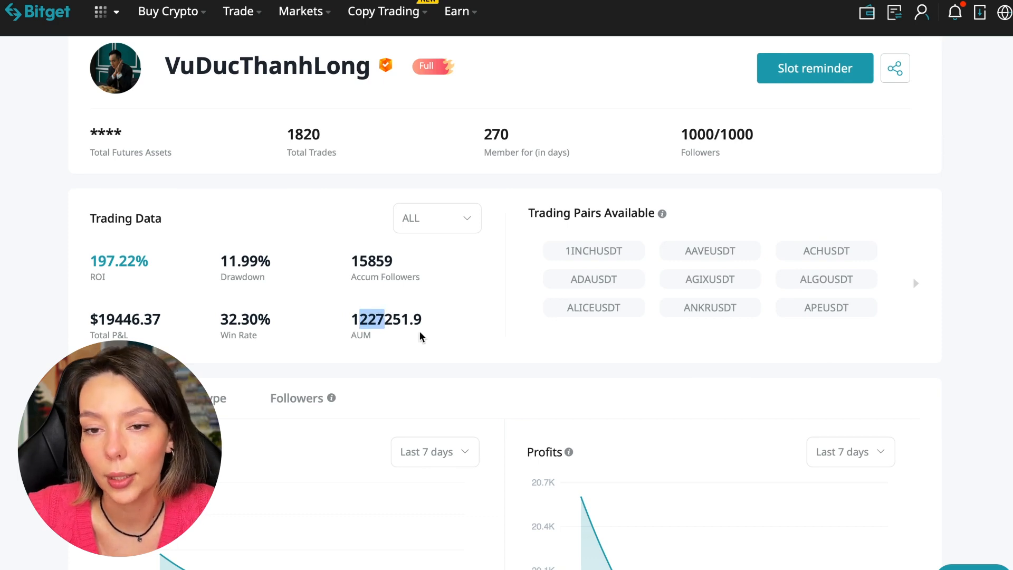
scroll(down, 3)
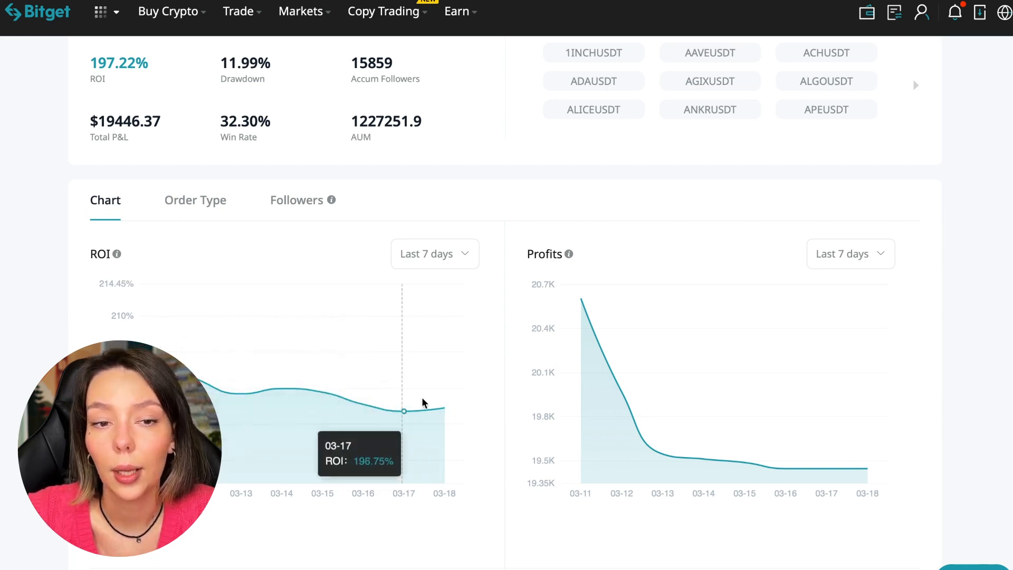
Step: Switch both the ROI and Profits charts to the last 1 month range
click(433, 253)
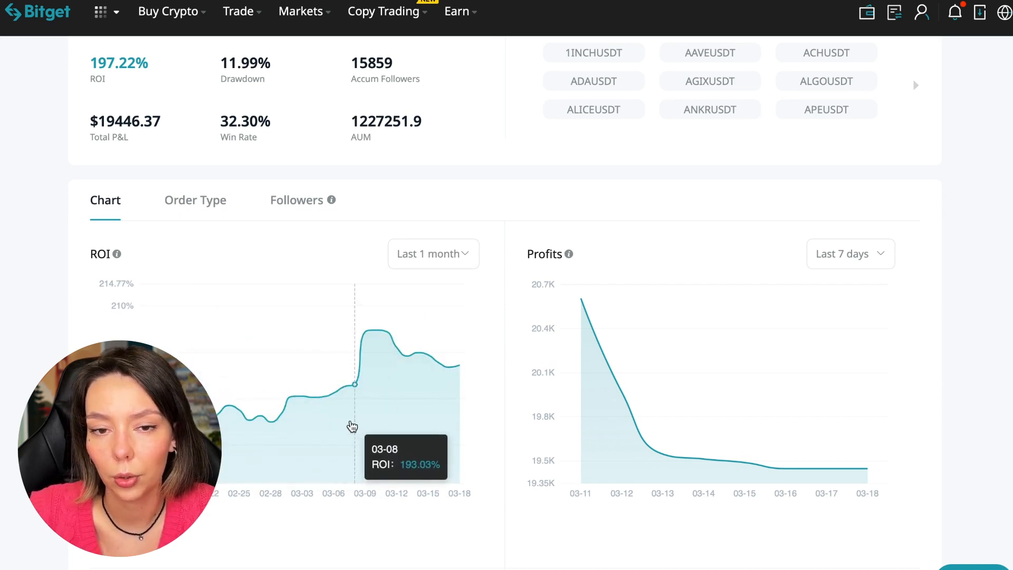
mouse_move(330, 410)
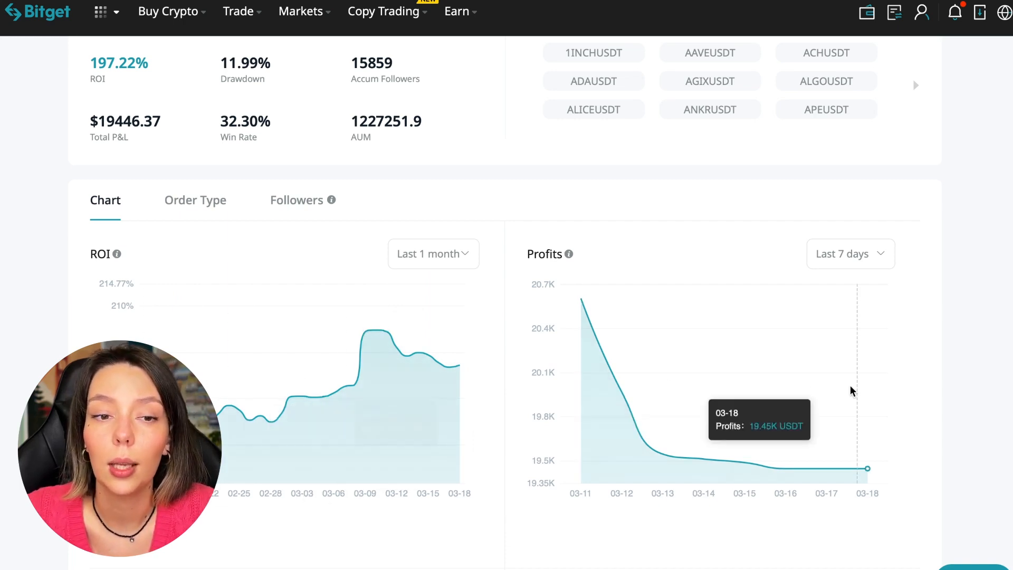
click(850, 254)
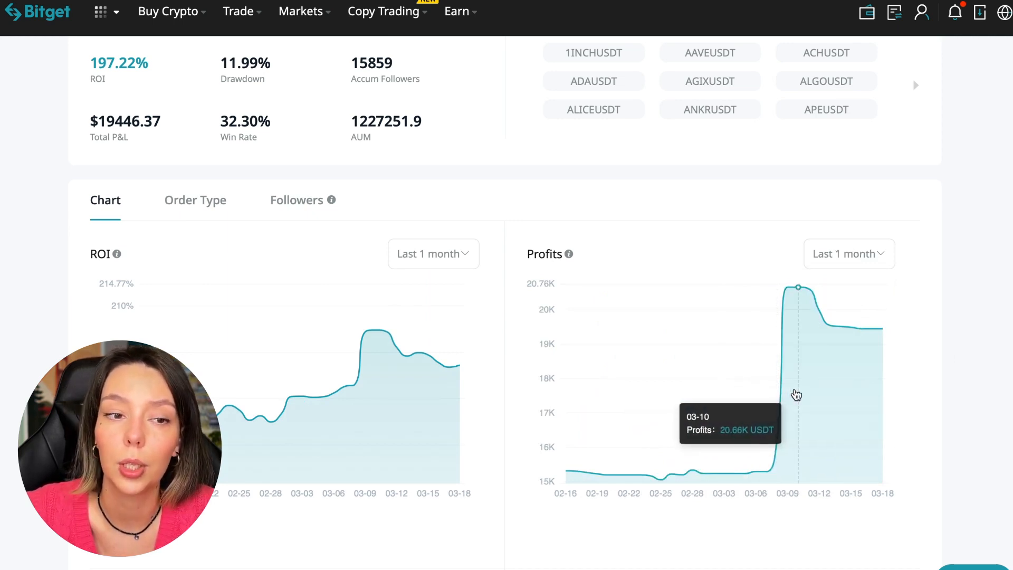
mouse_move(764, 370)
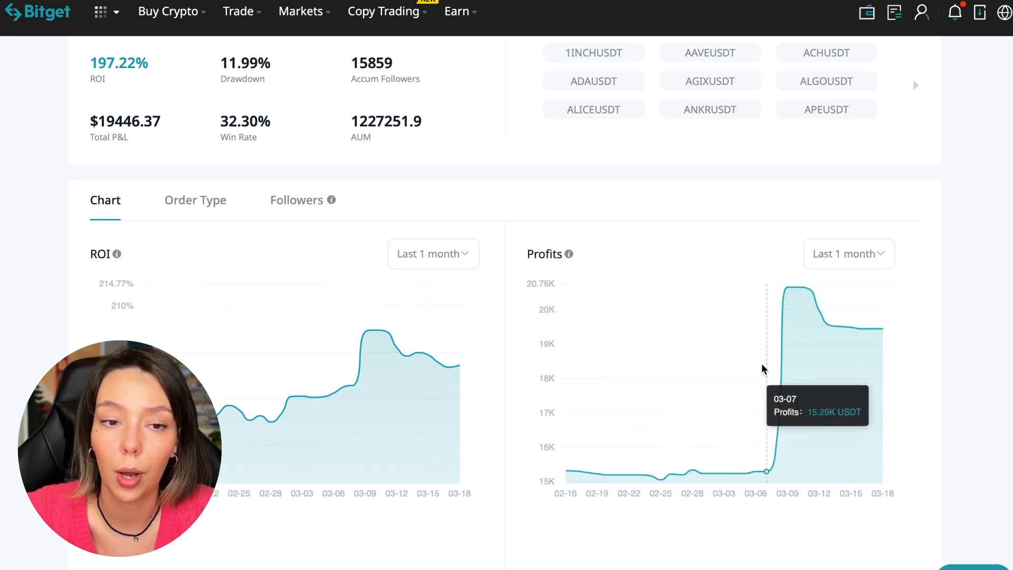
mouse_move(785, 444)
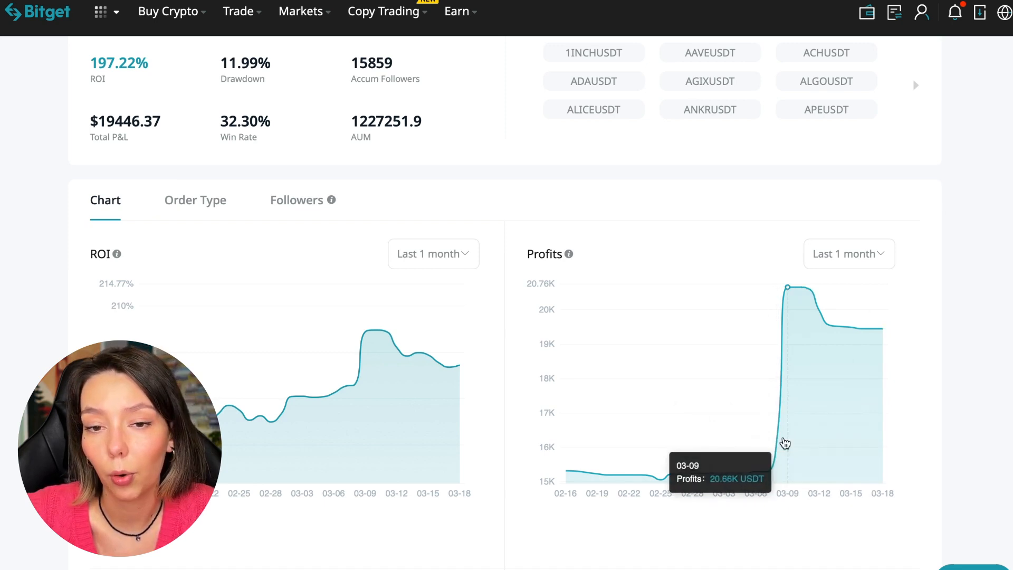
mouse_move(831, 327)
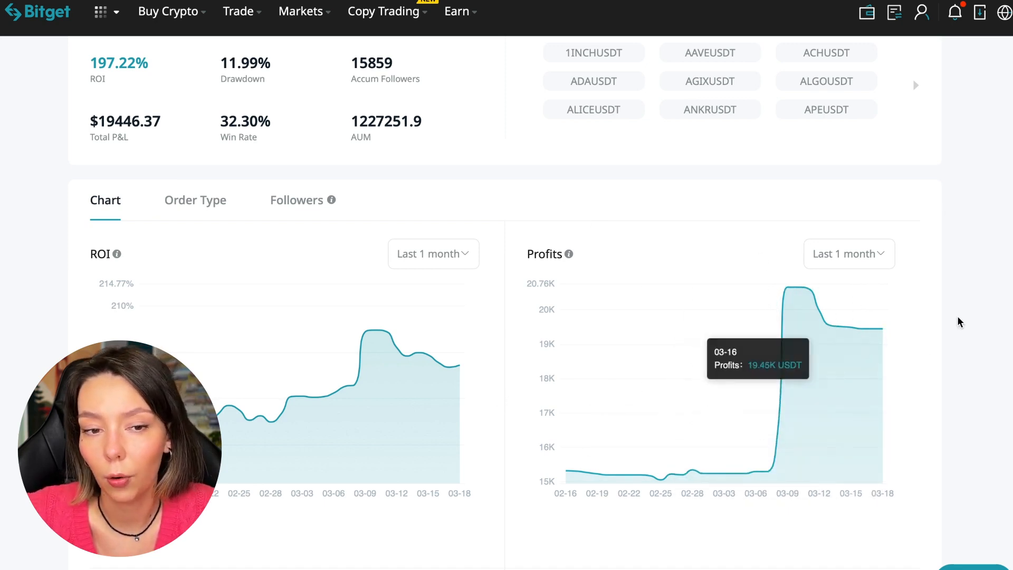
scroll(down, 3)
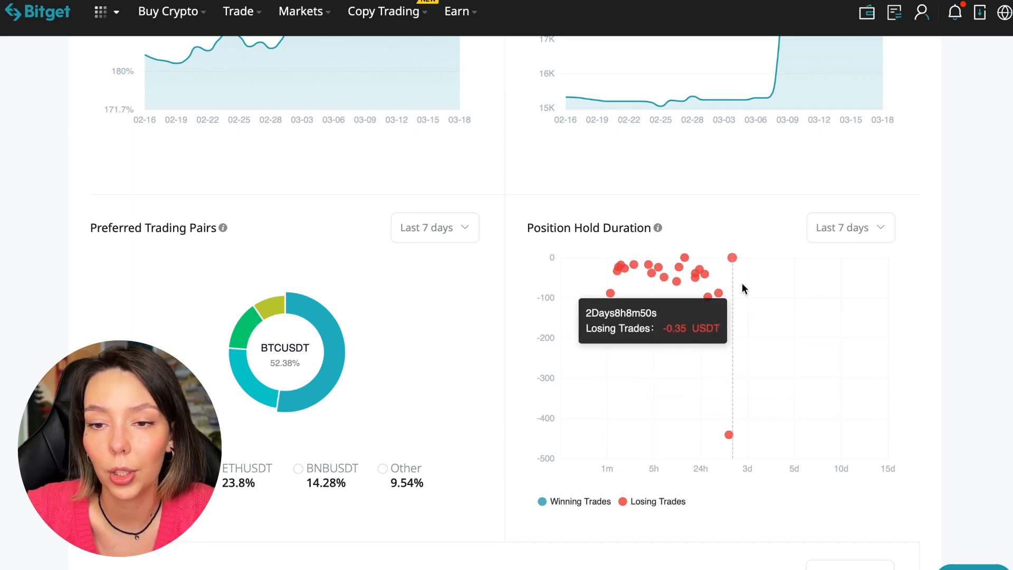
mouse_move(706, 300)
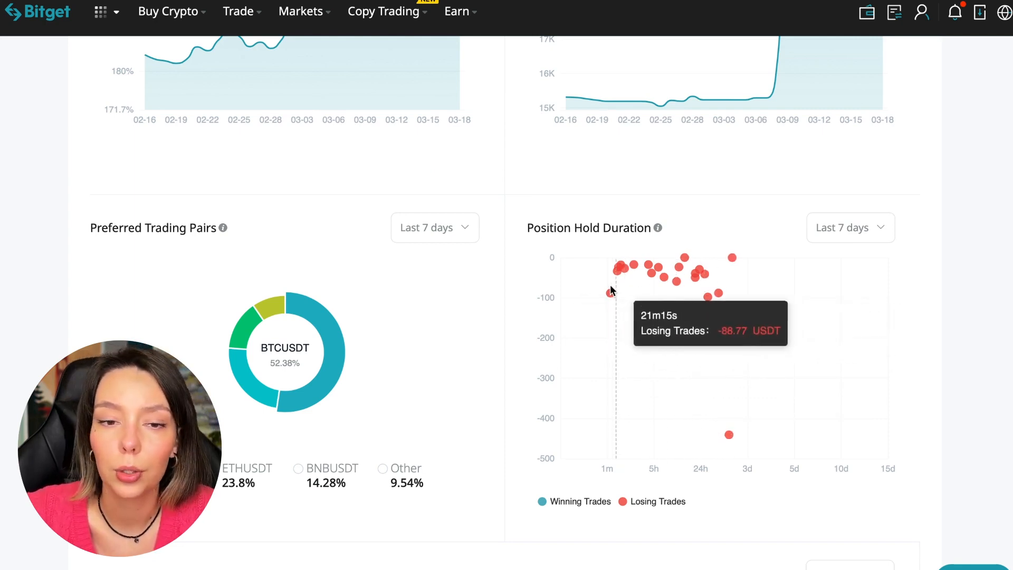
mouse_move(618, 274)
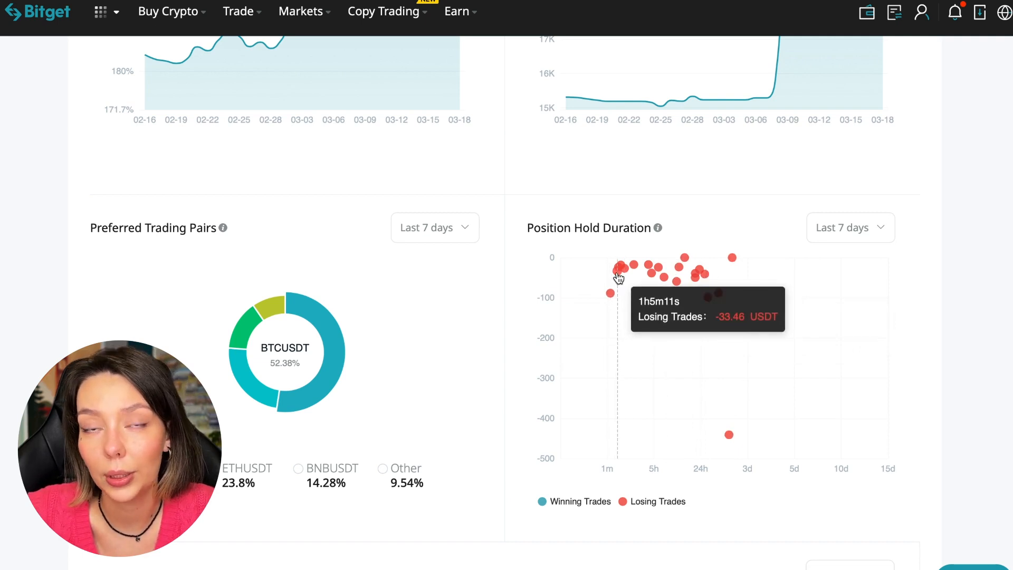
mouse_move(634, 272)
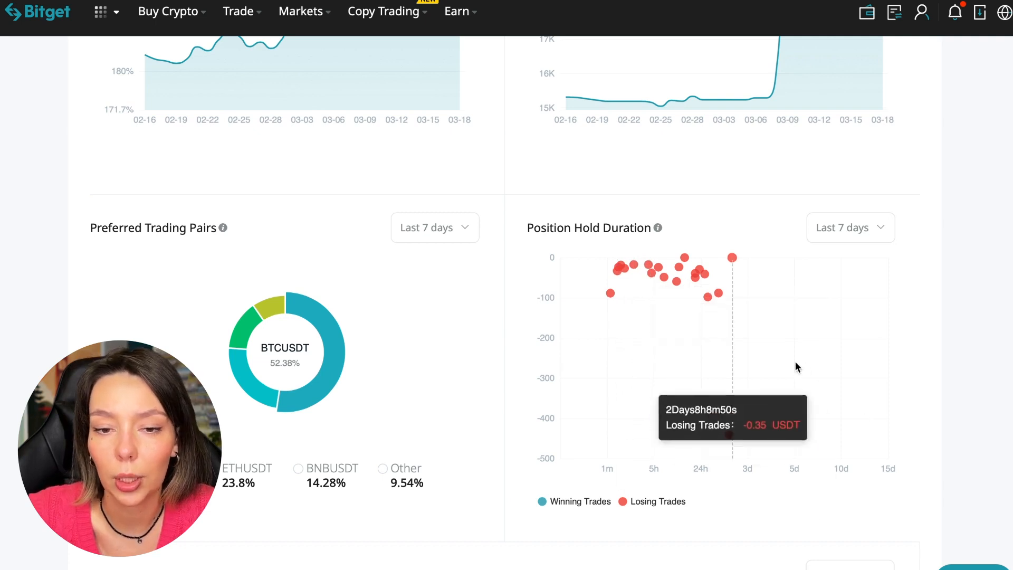
mouse_move(696, 319)
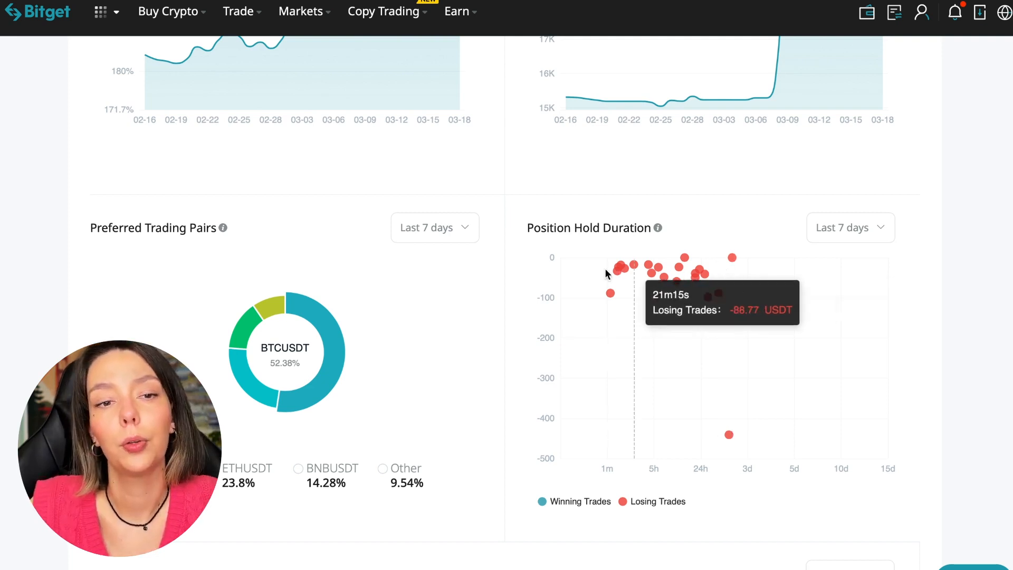
mouse_move(610, 292)
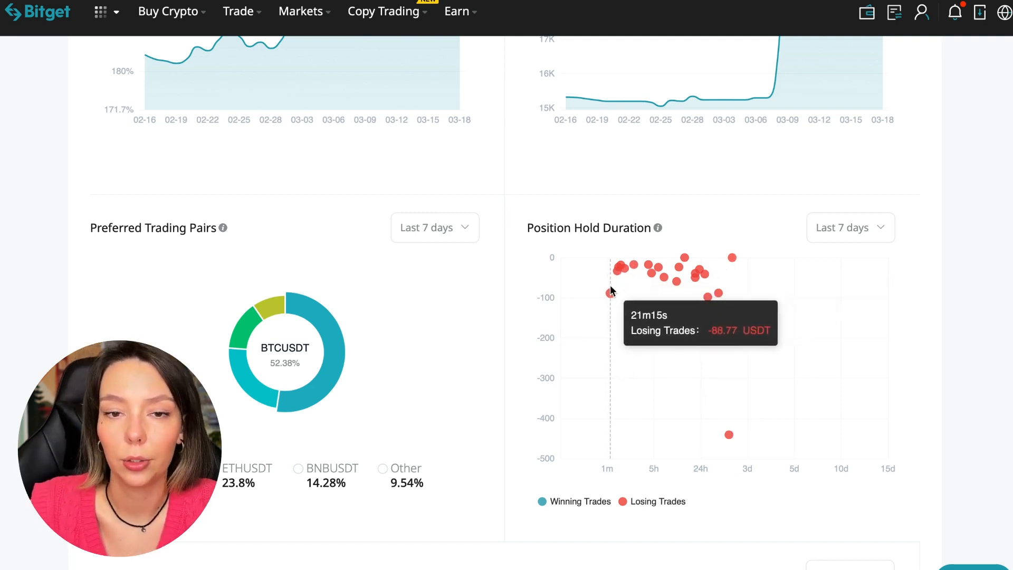
mouse_move(976, 246)
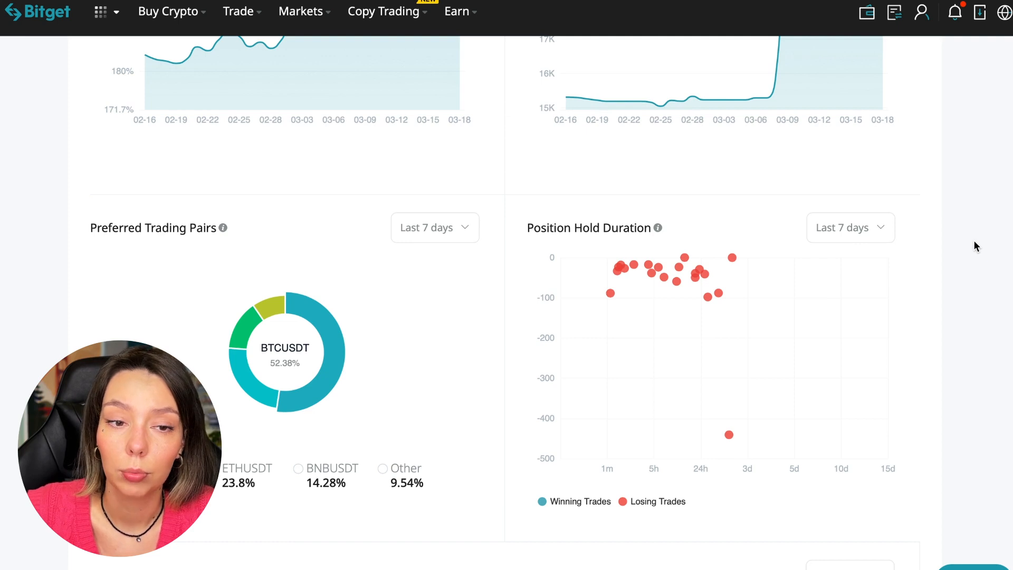
mouse_move(430, 329)
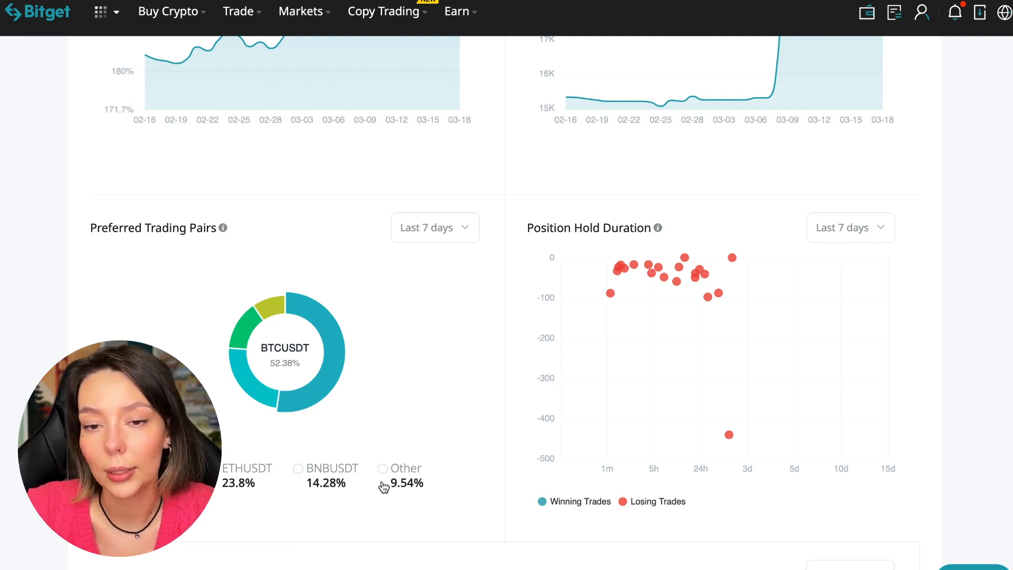
mouse_move(339, 261)
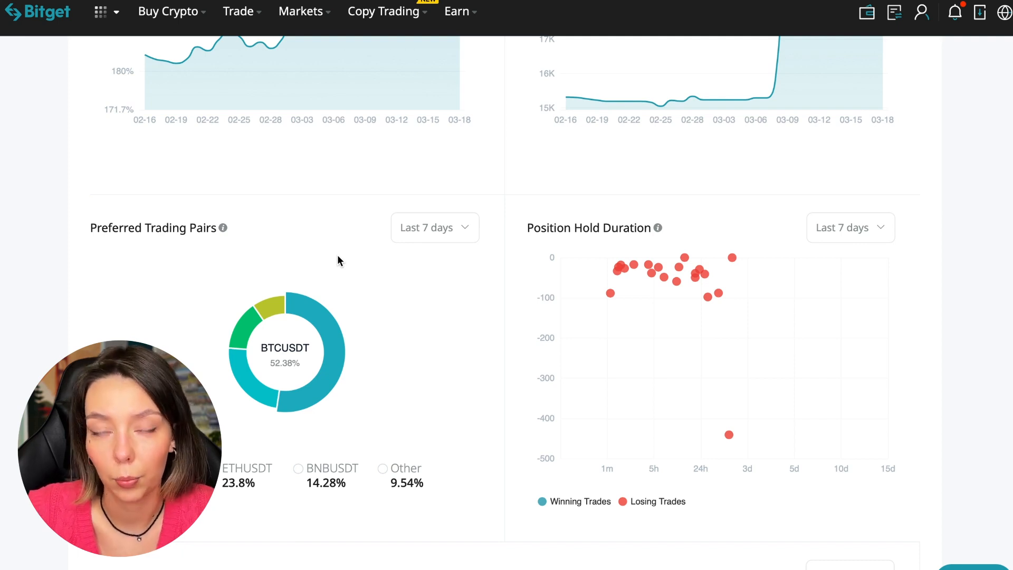
mouse_move(327, 327)
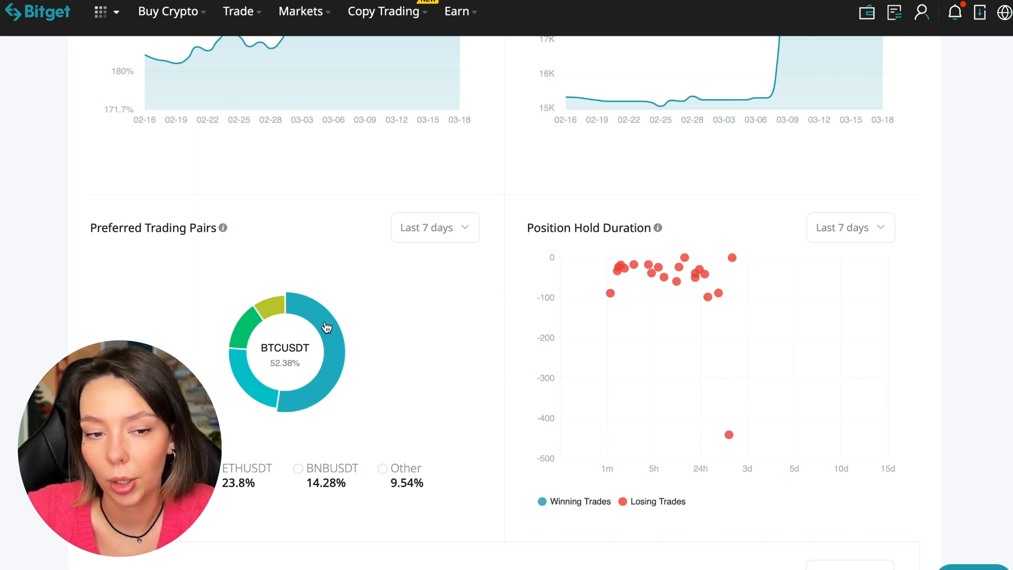
Step: Set the Trading Volume chart to Last 1 month and review it
scroll(down, 3)
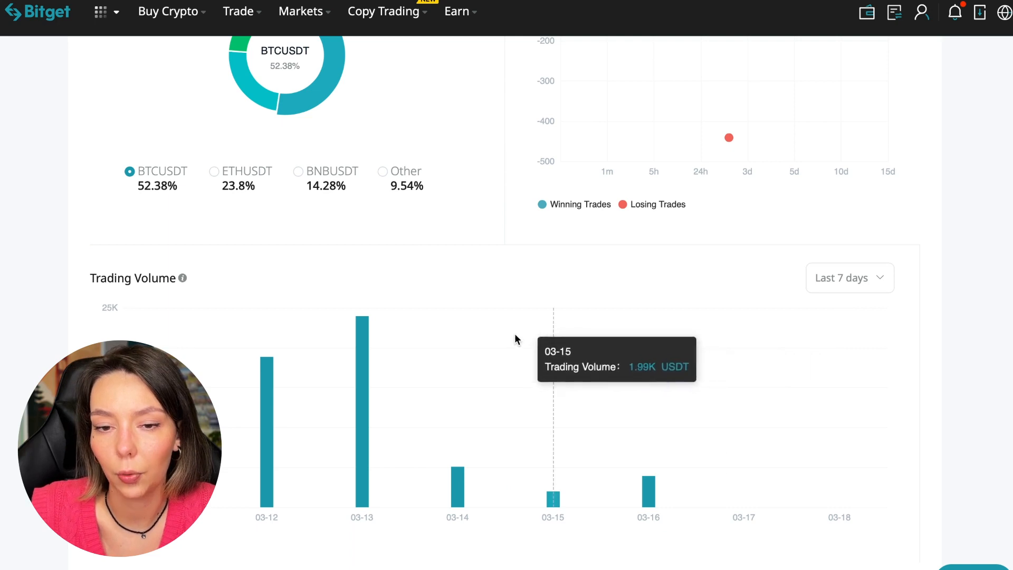
mouse_move(362, 401)
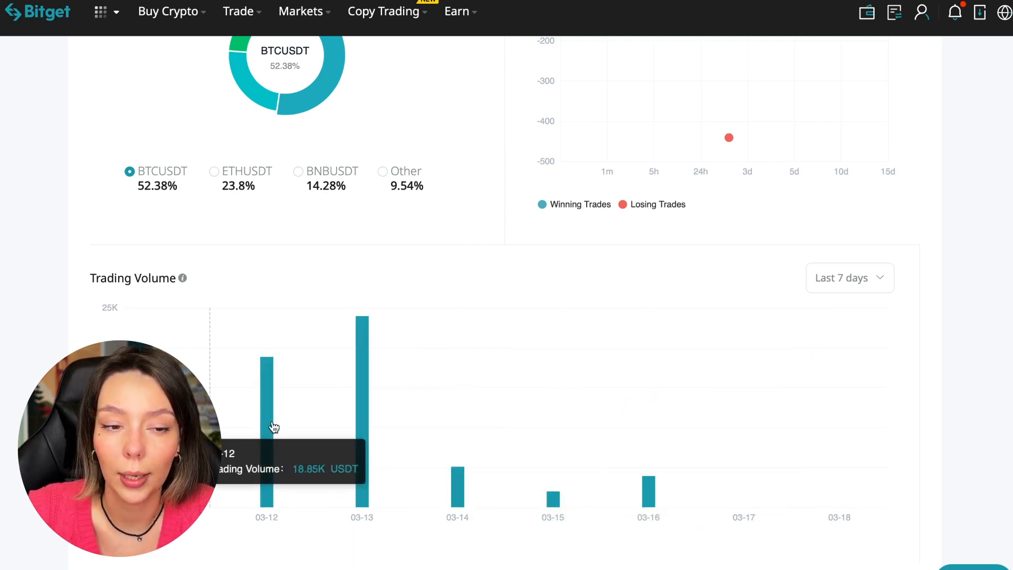
click(848, 278)
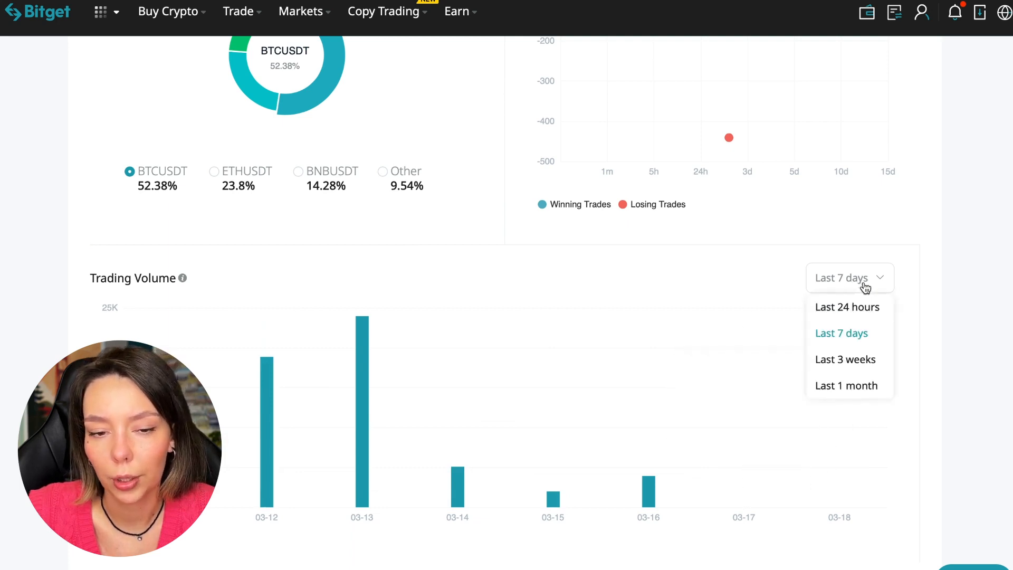
click(845, 385)
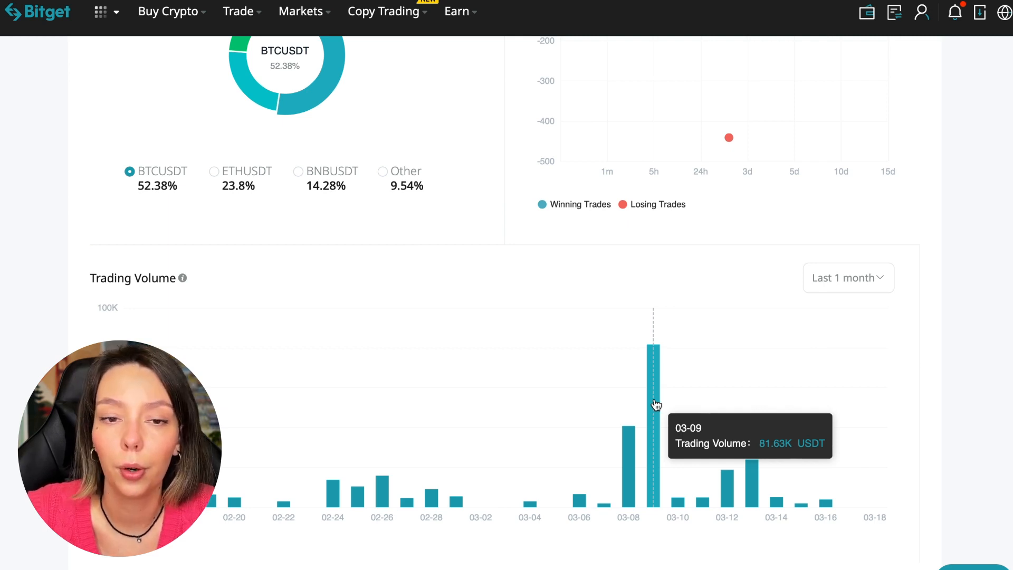
scroll(down, 3)
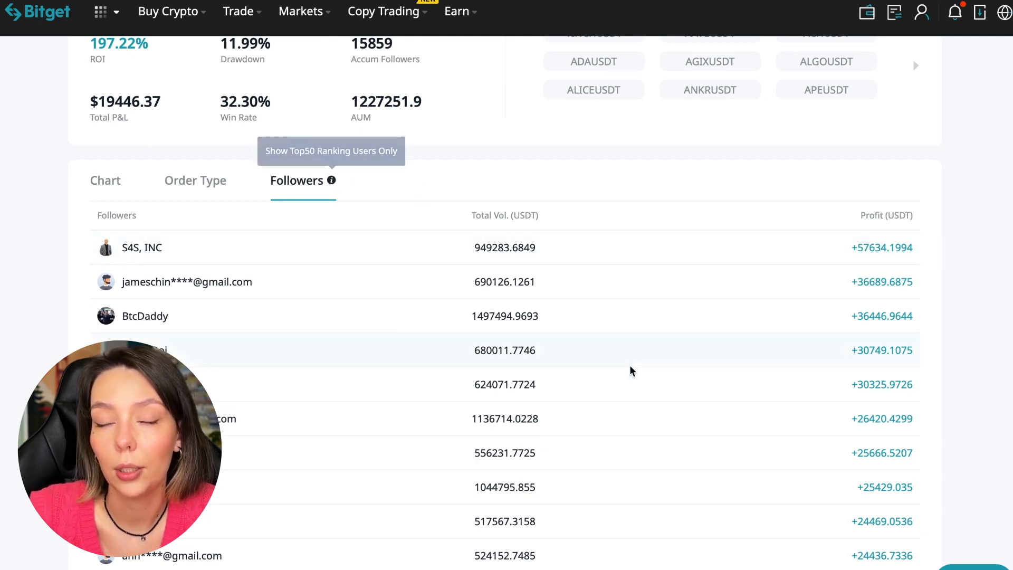
scroll(down, 3)
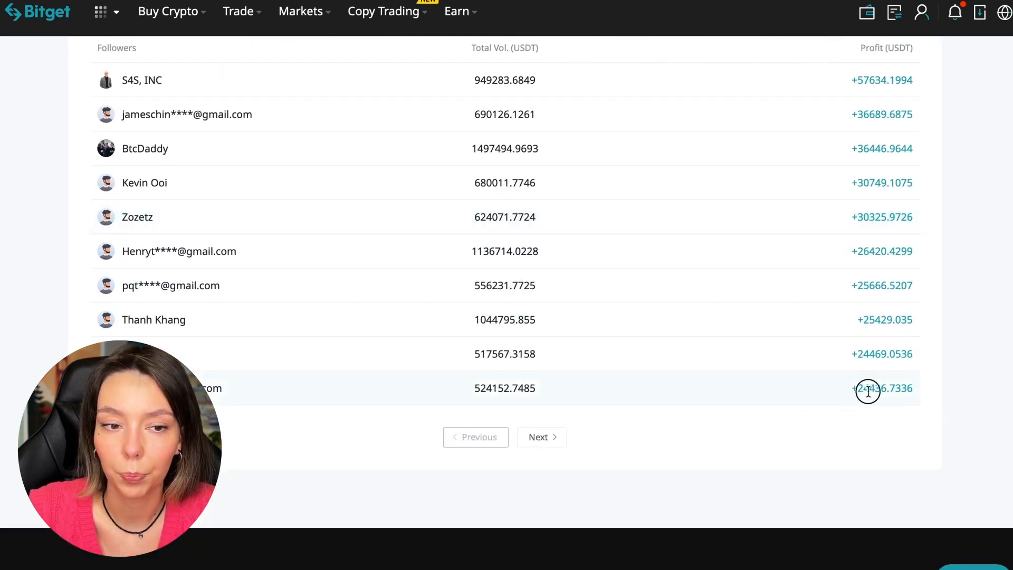
scroll(up, 3)
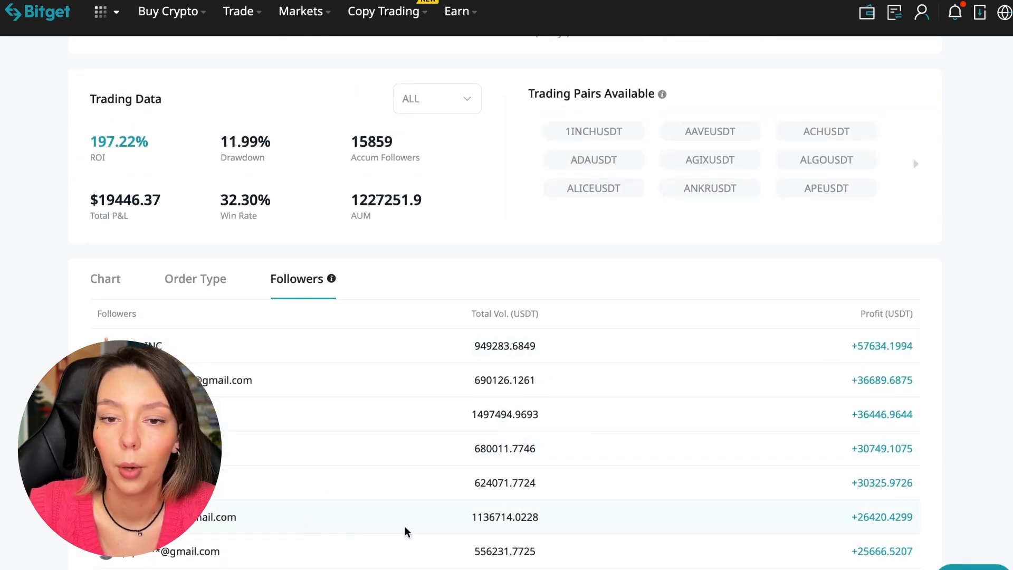
Step: View the trader's closed order history and page to older trades with their ROI
click(195, 279)
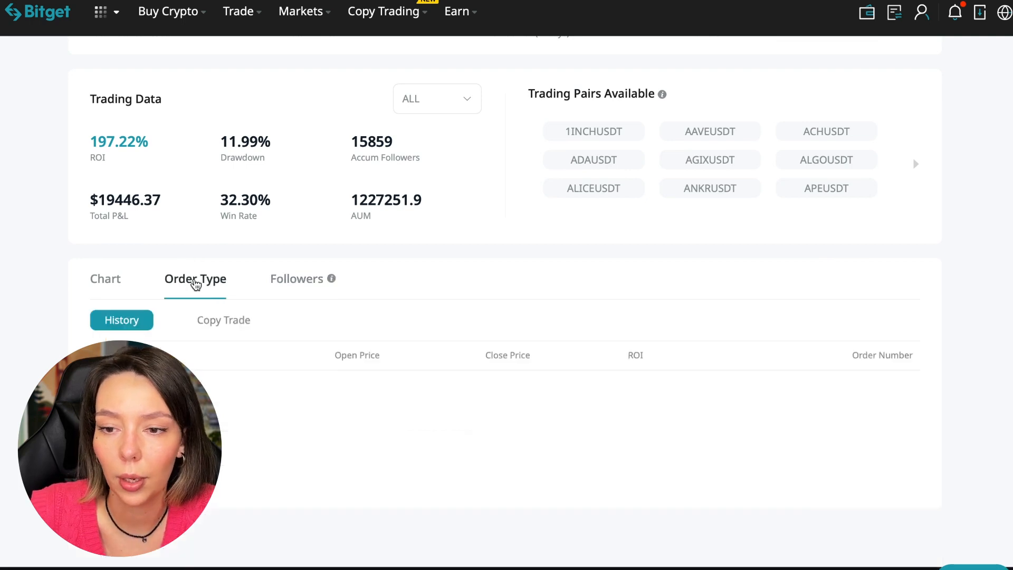
scroll(down, 3)
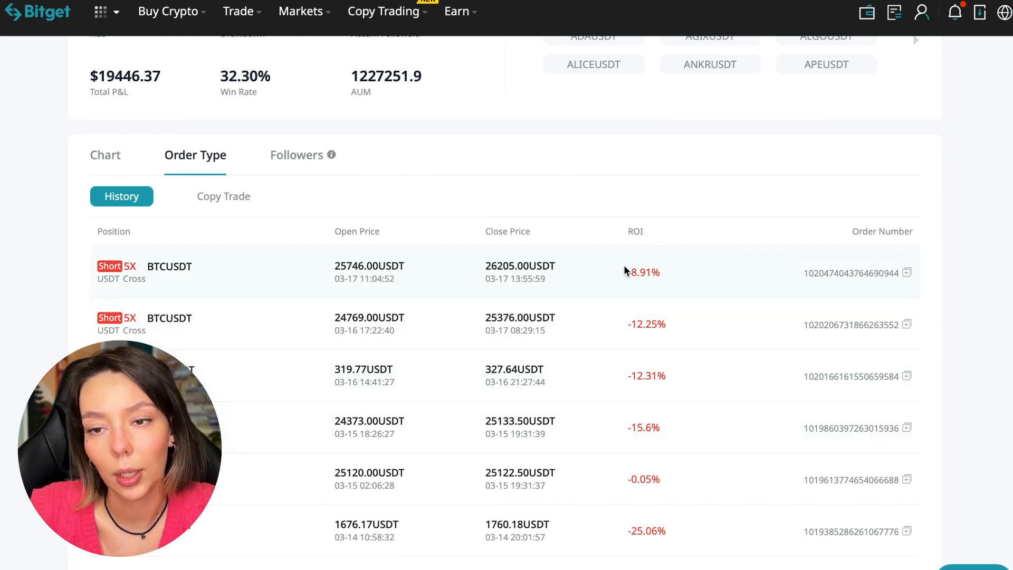
mouse_move(251, 352)
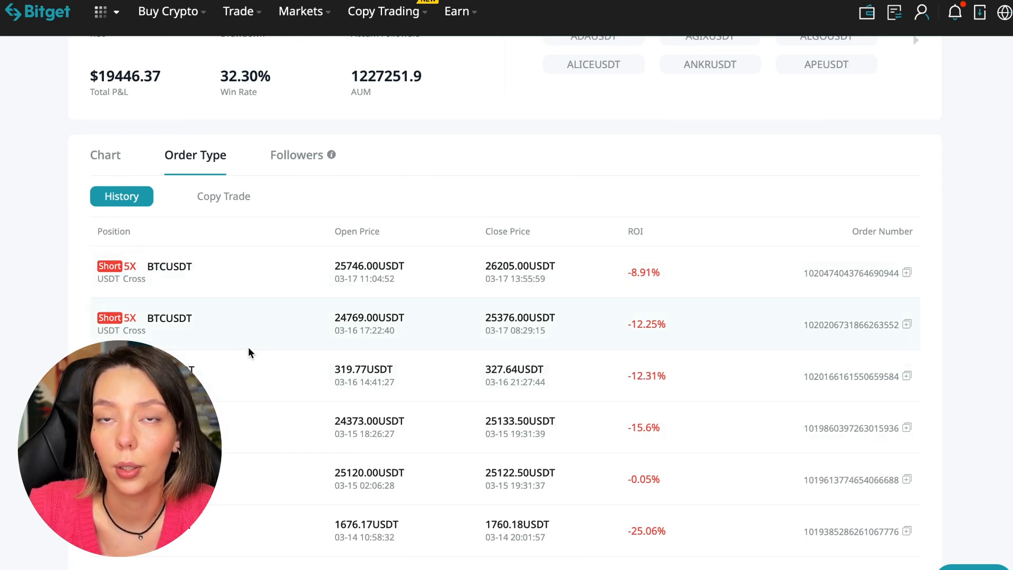
scroll(down, 3)
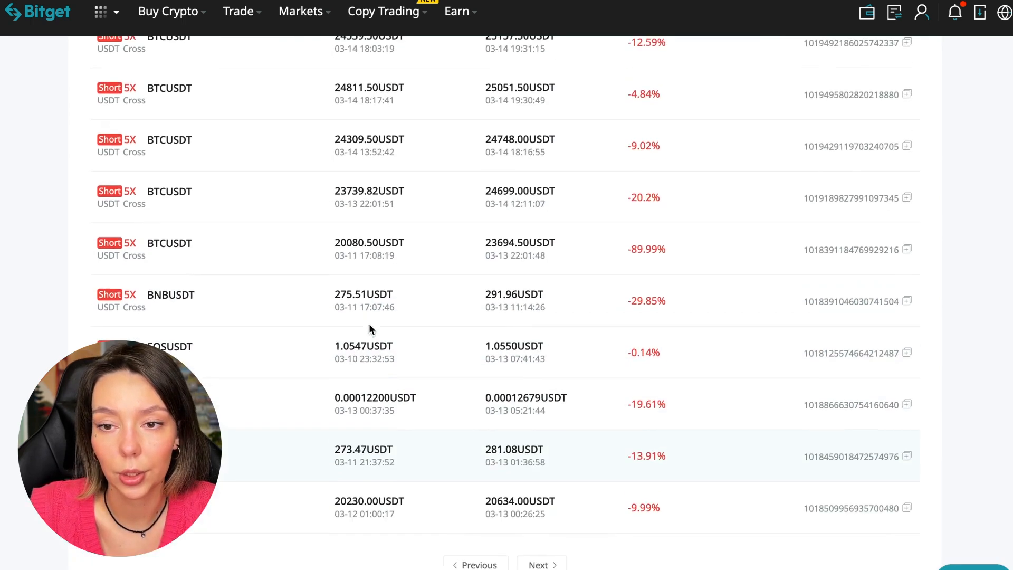
scroll(up, 3)
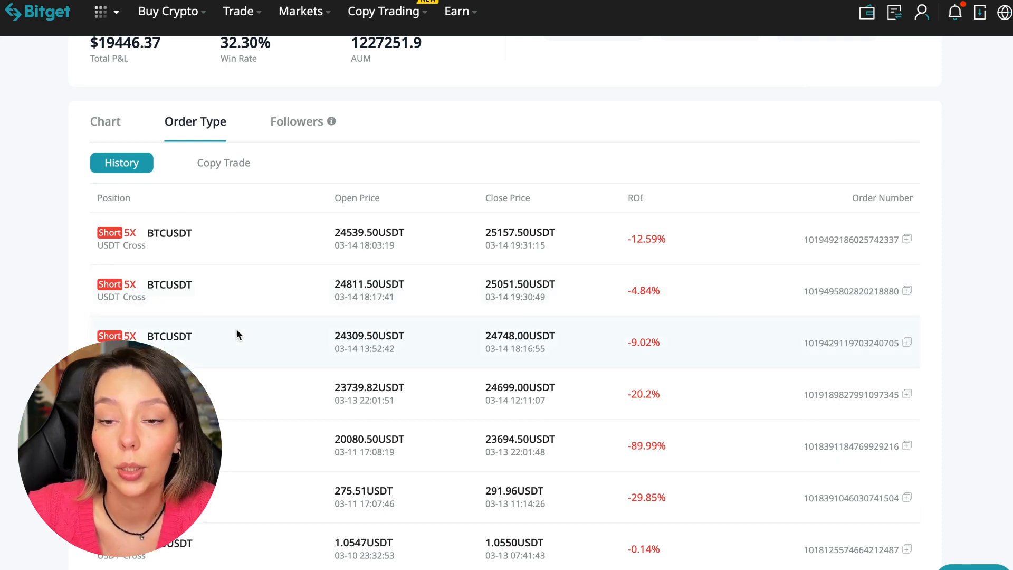
scroll(down, 3)
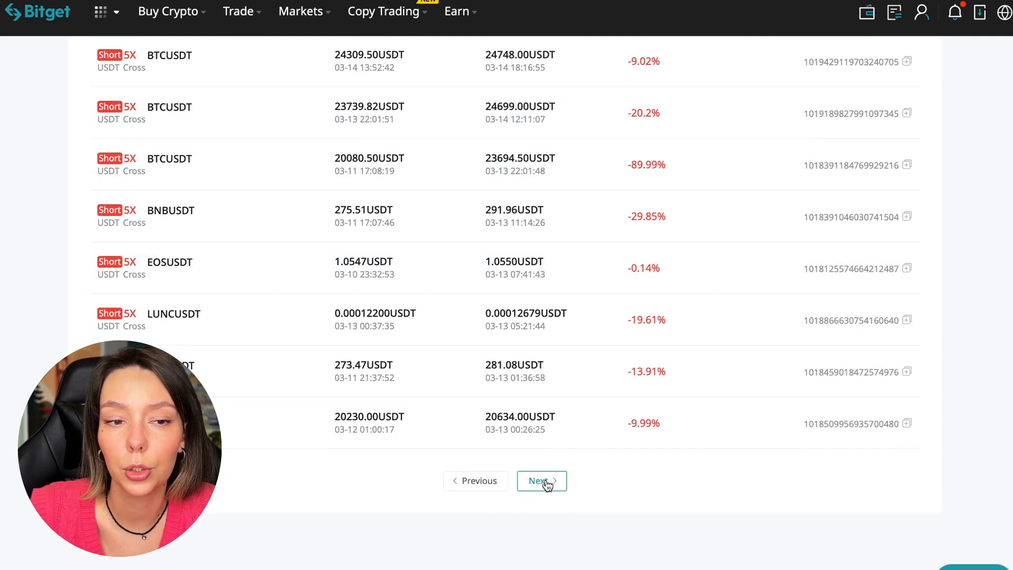
click(539, 481)
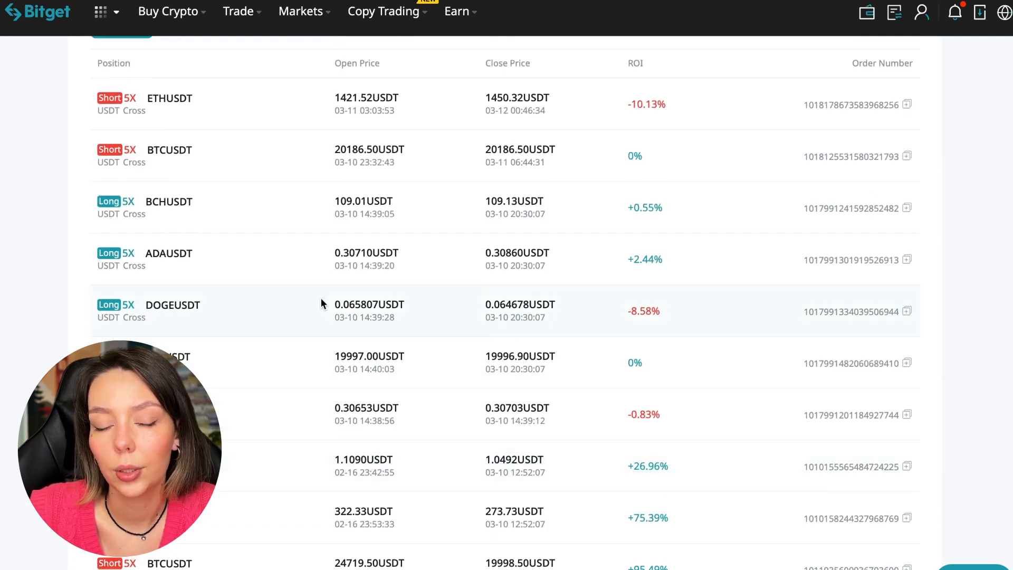
scroll(down, 3)
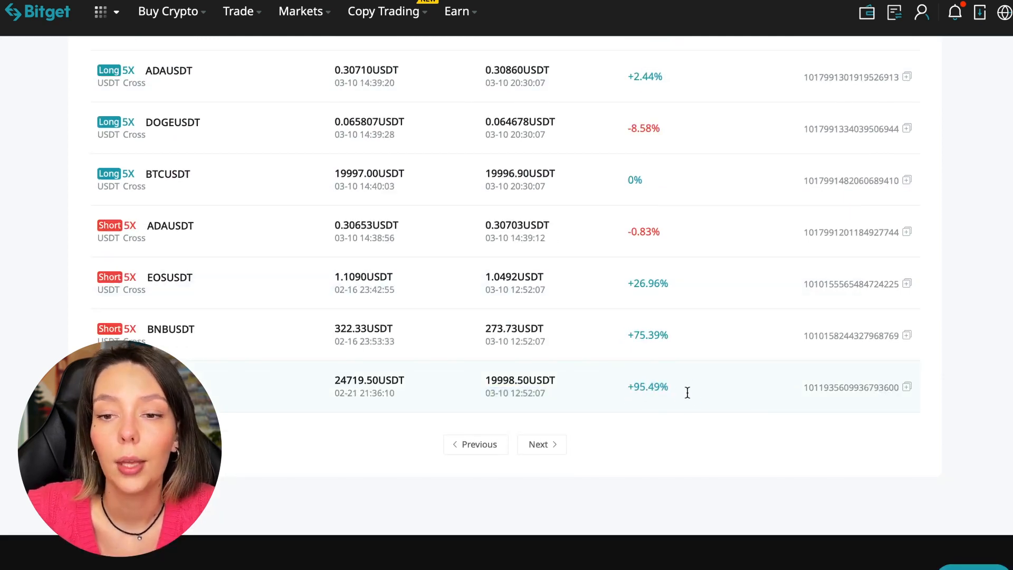
scroll(up, 3)
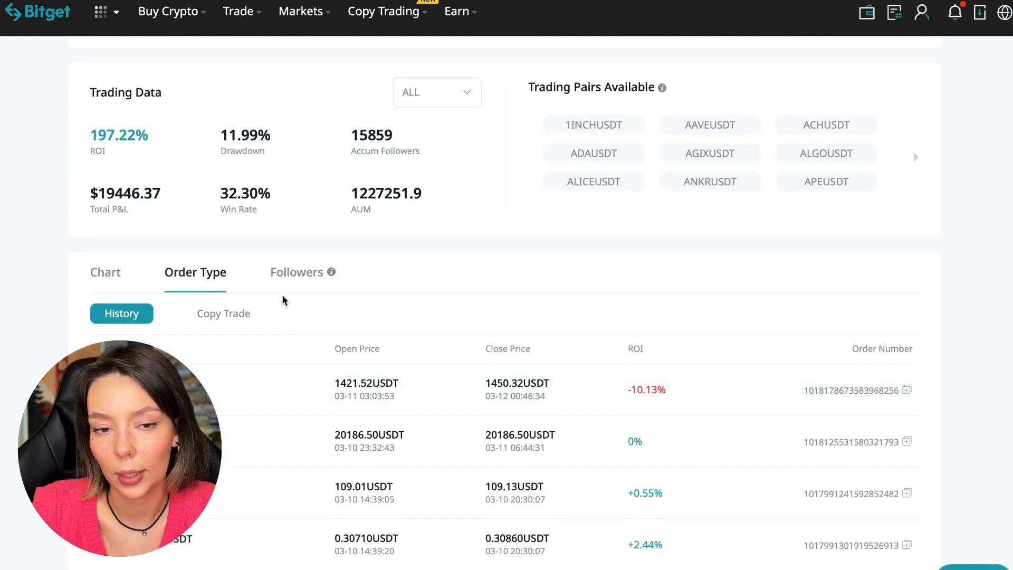
Step: View the trader's currently open copy-trade positions
click(223, 313)
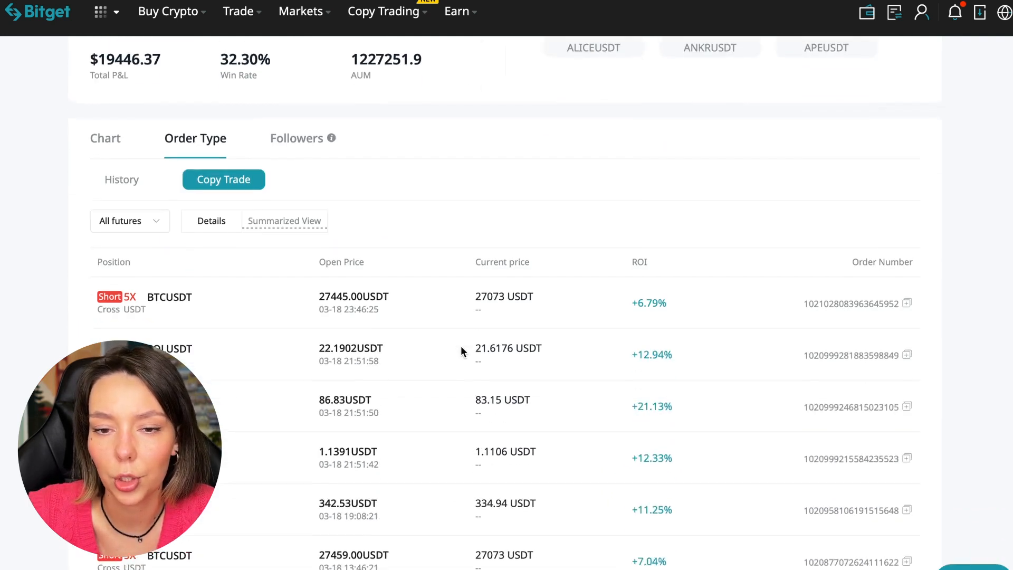
scroll(down, 3)
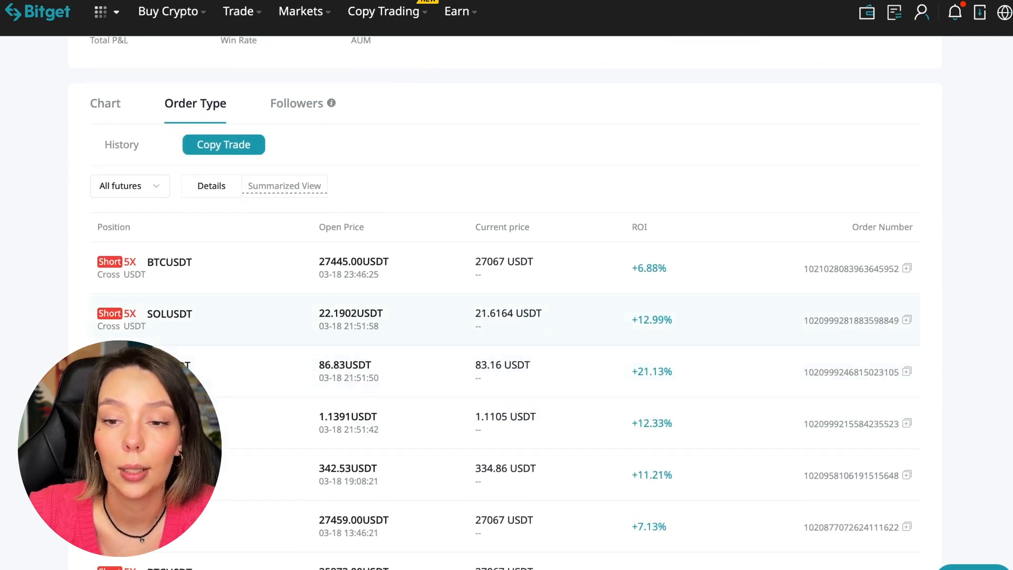
scroll(down, 3)
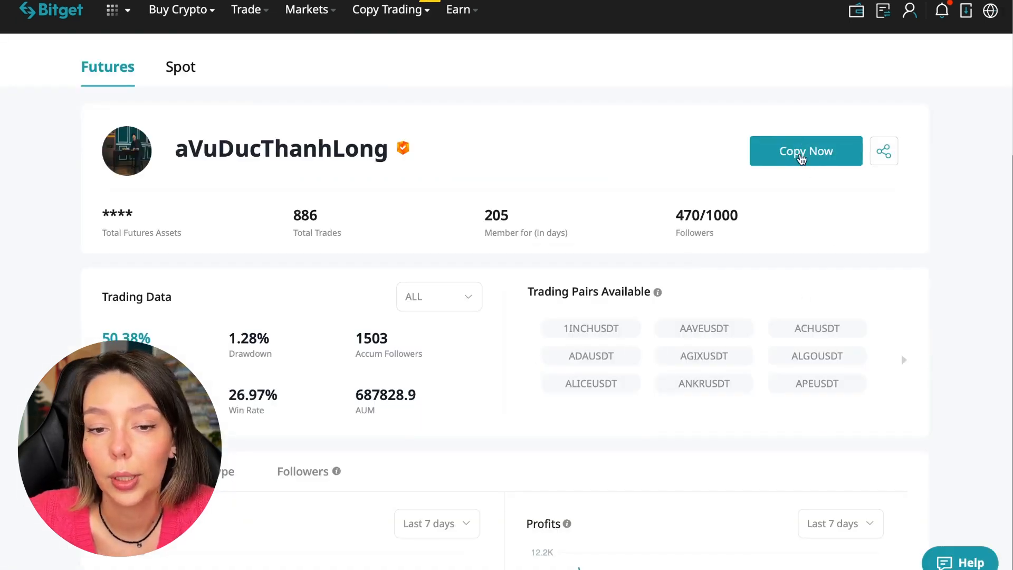
click(806, 151)
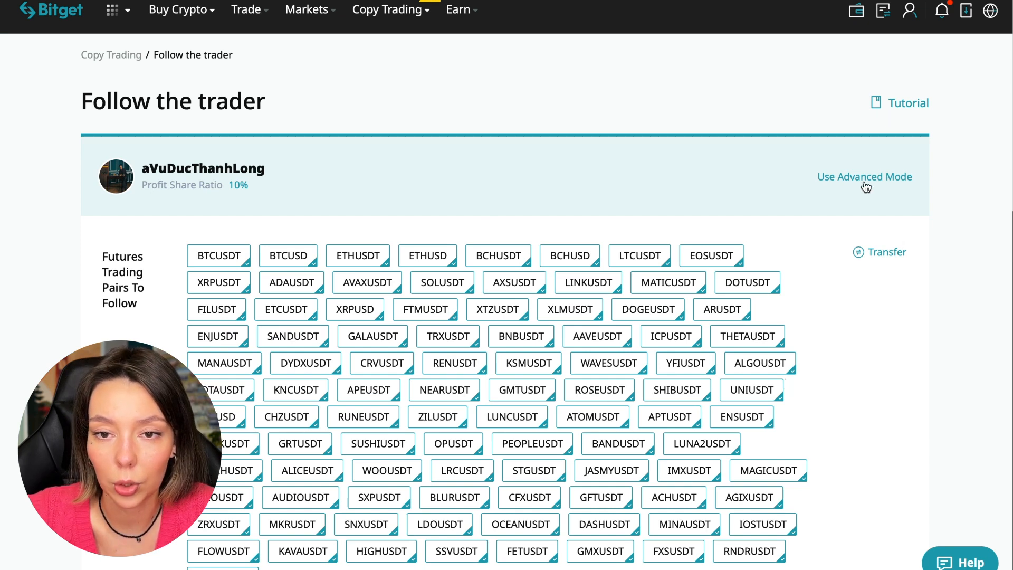
click(864, 176)
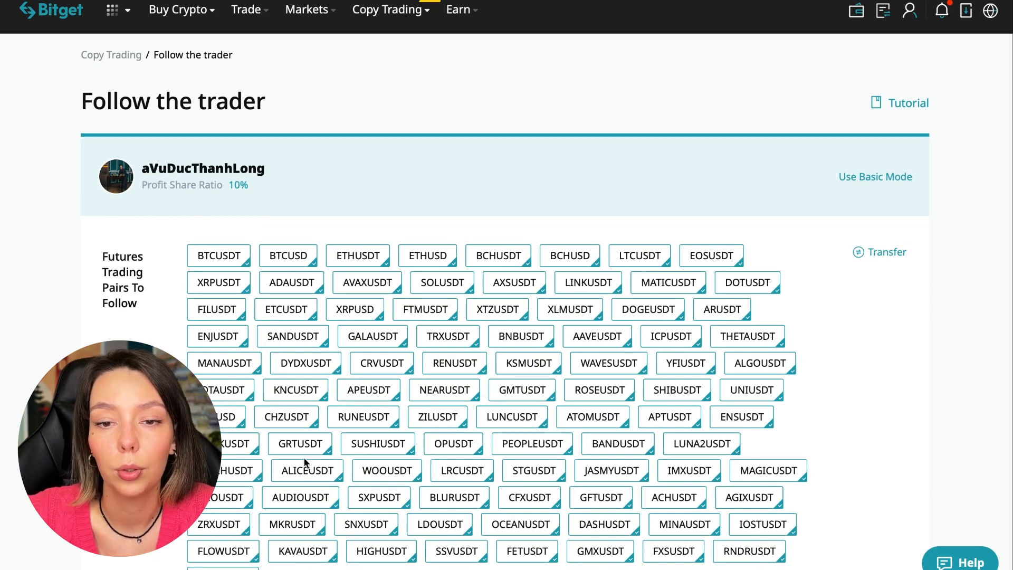
scroll(down, 3)
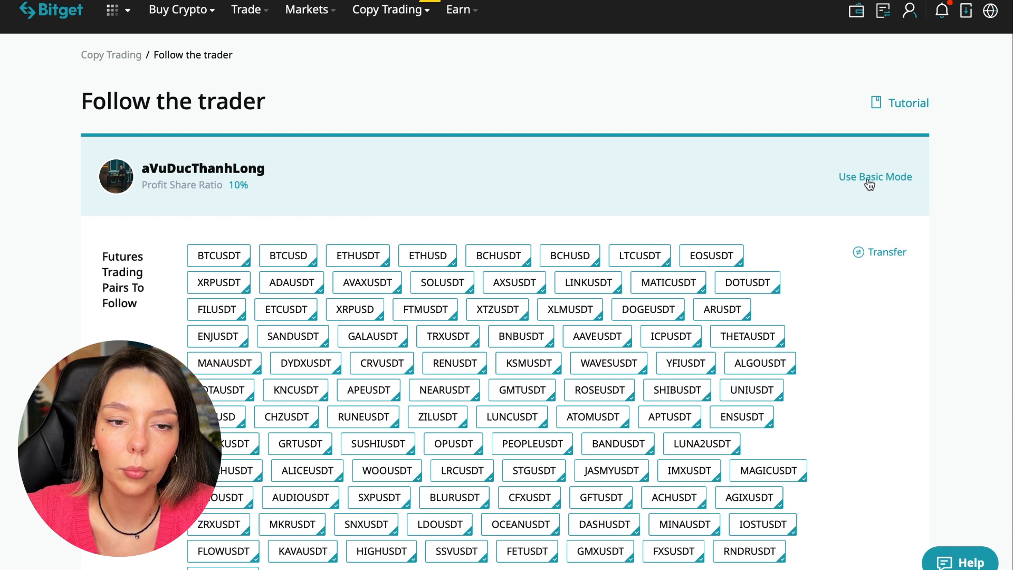
scroll(down, 3)
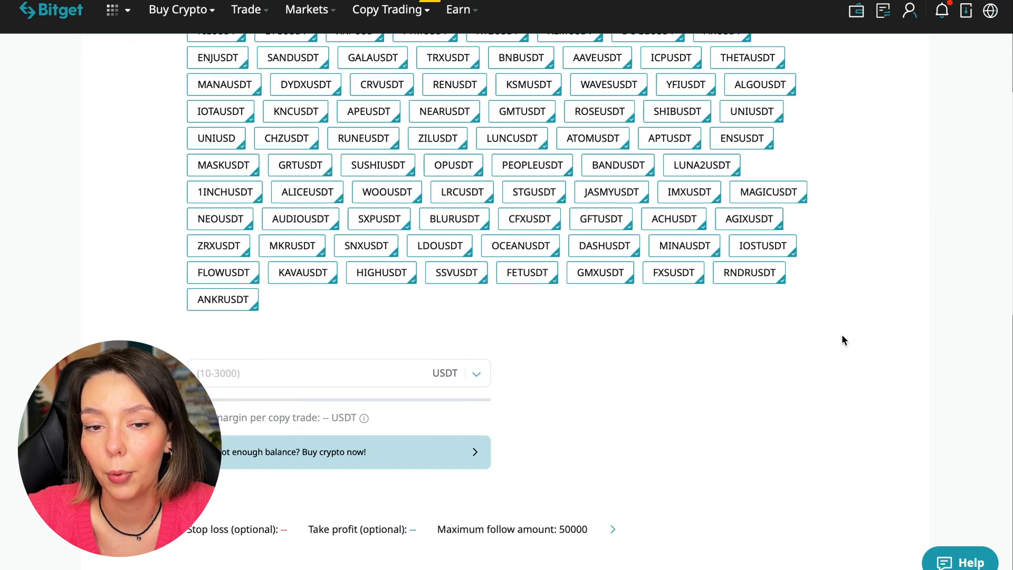
Step: Enter 10 USDT as margin per trade and open the Risk Management settings
scroll(down, 3)
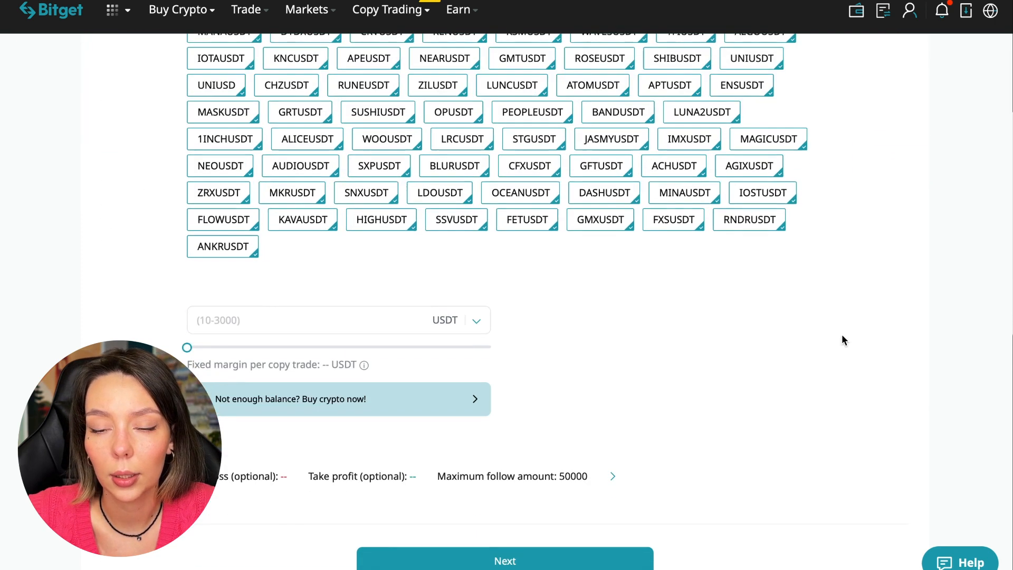
scroll(down, 3)
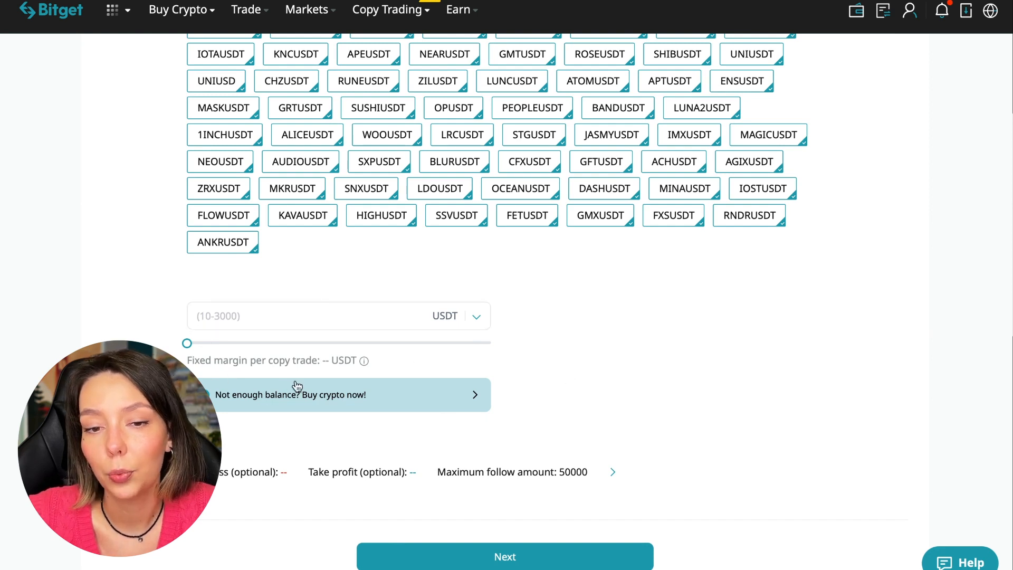
mouse_move(292, 334)
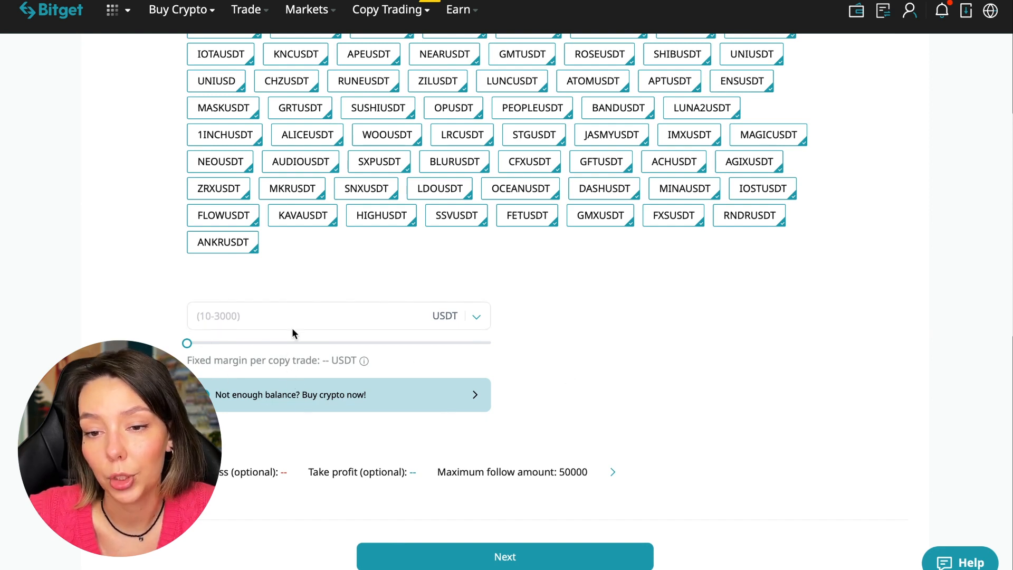
text(10)
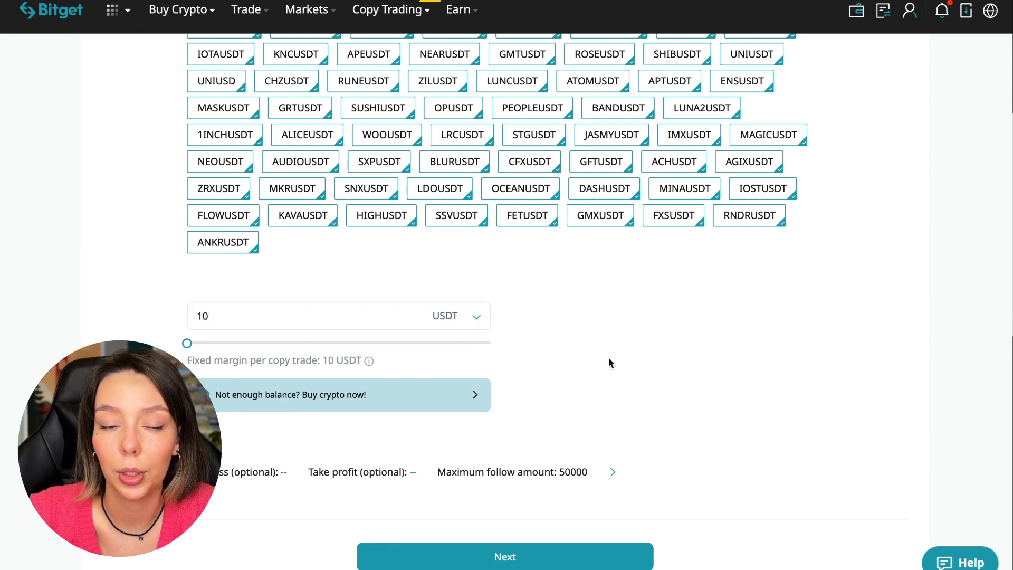
mouse_move(651, 364)
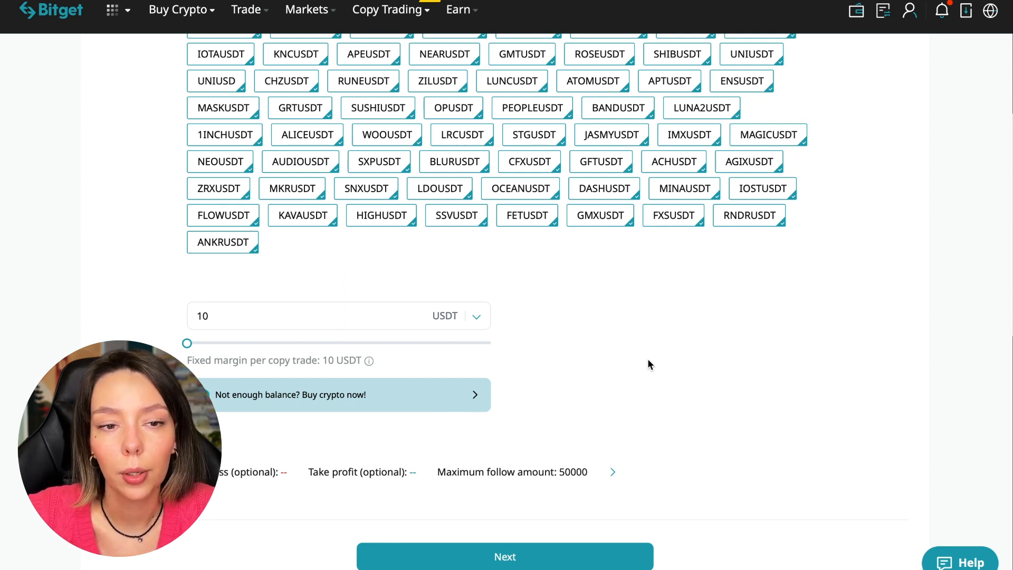
click(611, 472)
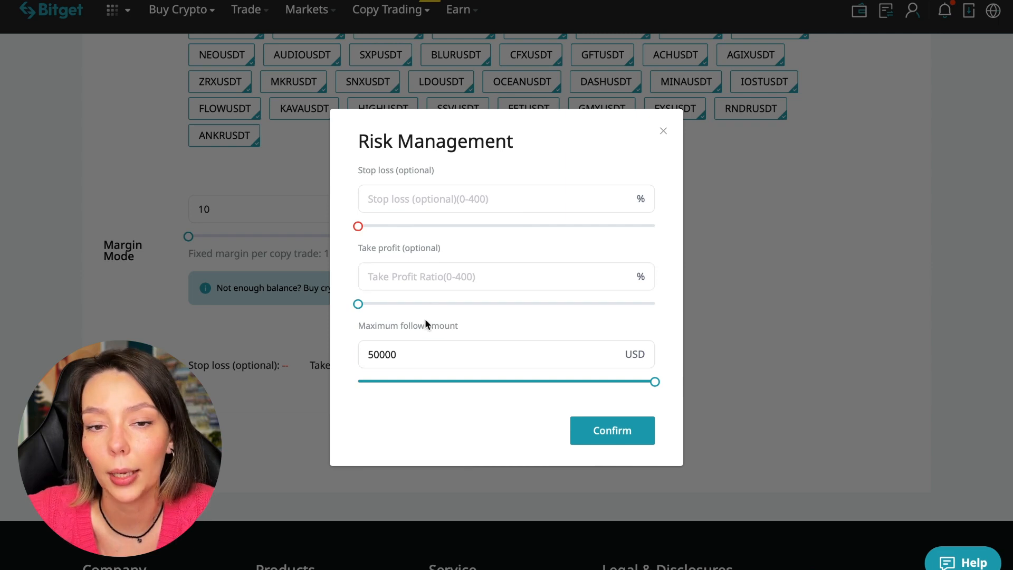
Step: Replace the 50000 maximum follow amount with 30
click(465, 355)
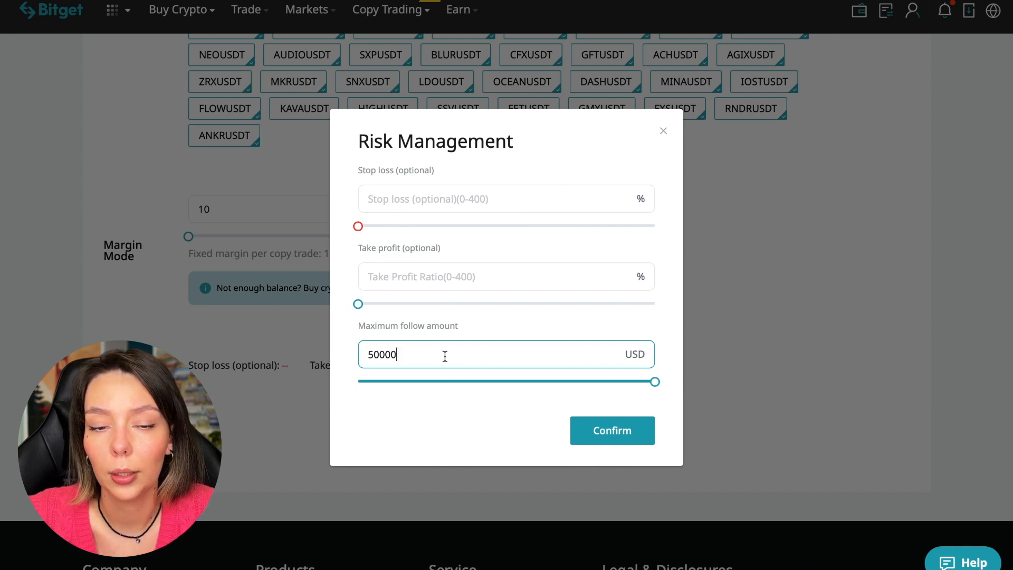
drag(654, 381, 441, 381)
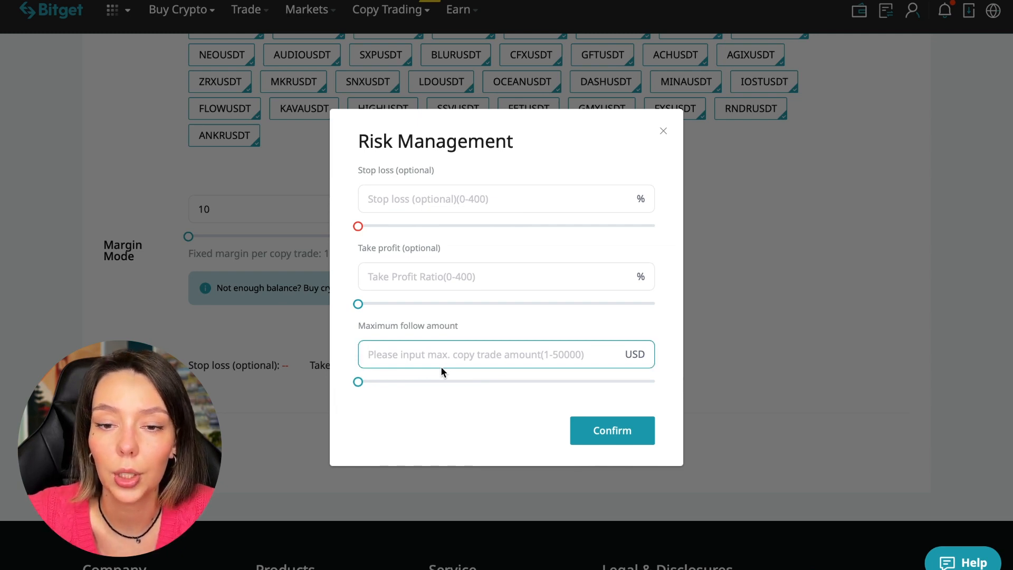
click(472, 355)
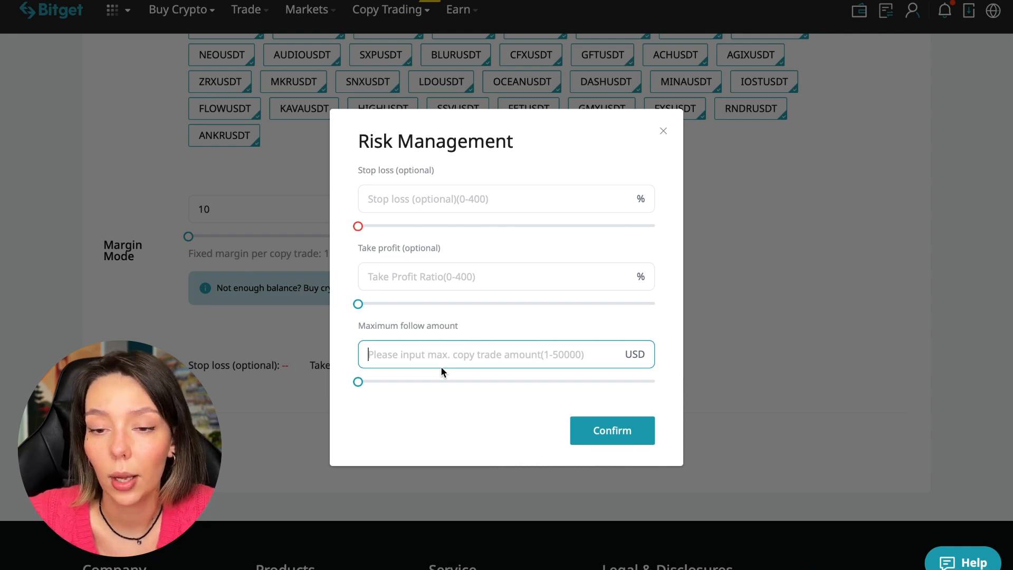
text(30)
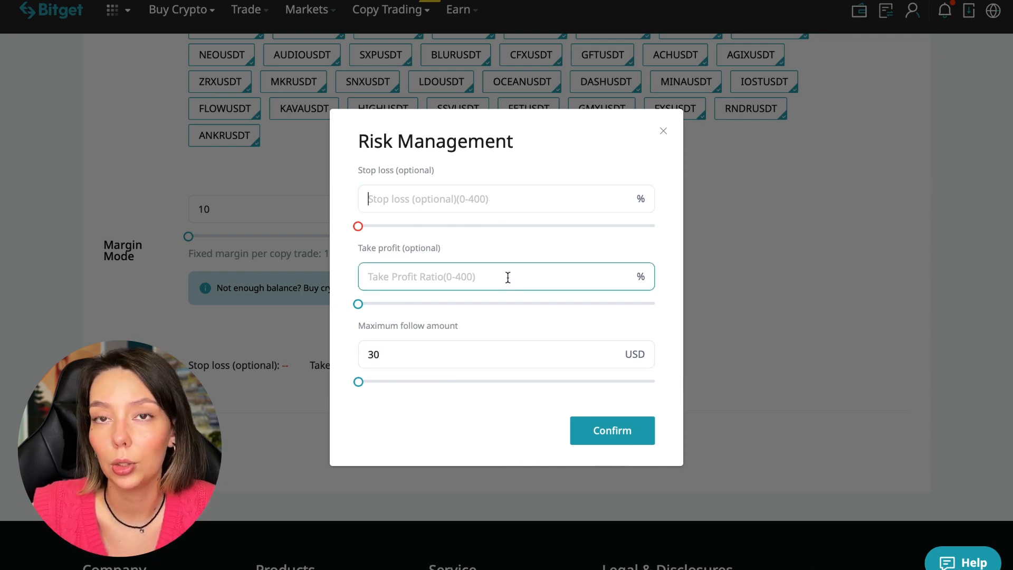
Step: Leave take profit ratio and stop loss empty and confirm the risk management settings
click(506, 199)
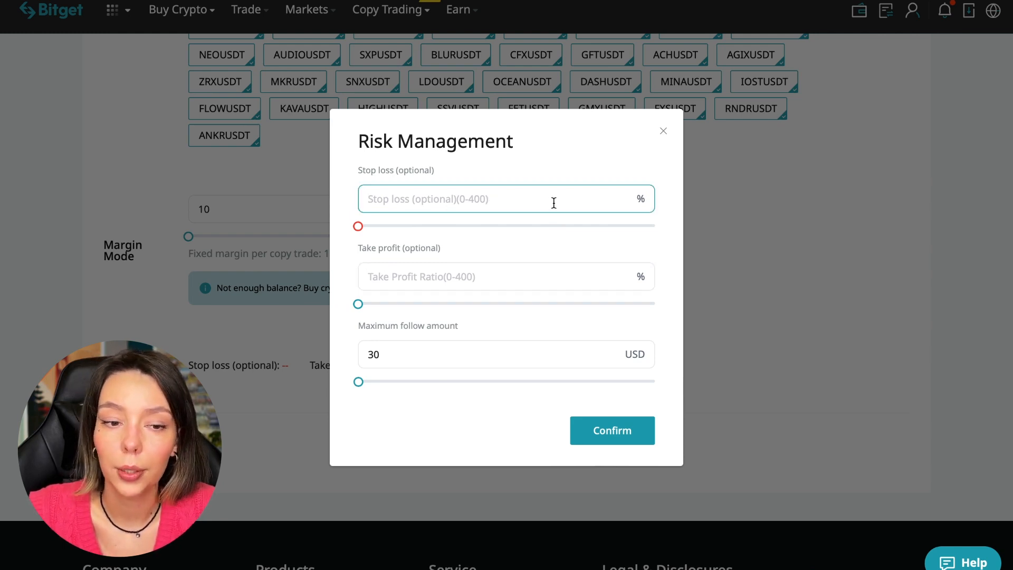
click(453, 199)
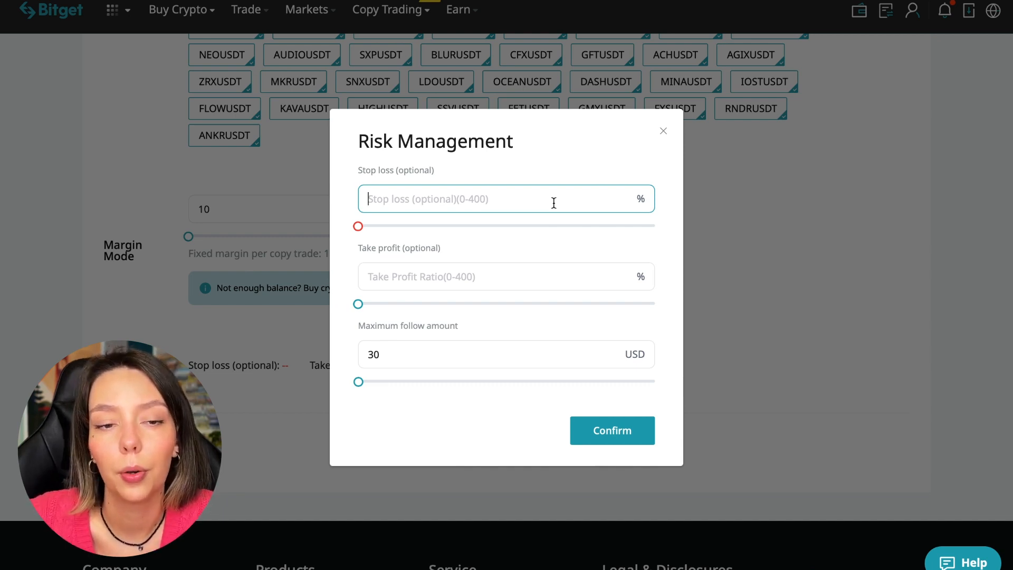
click(611, 431)
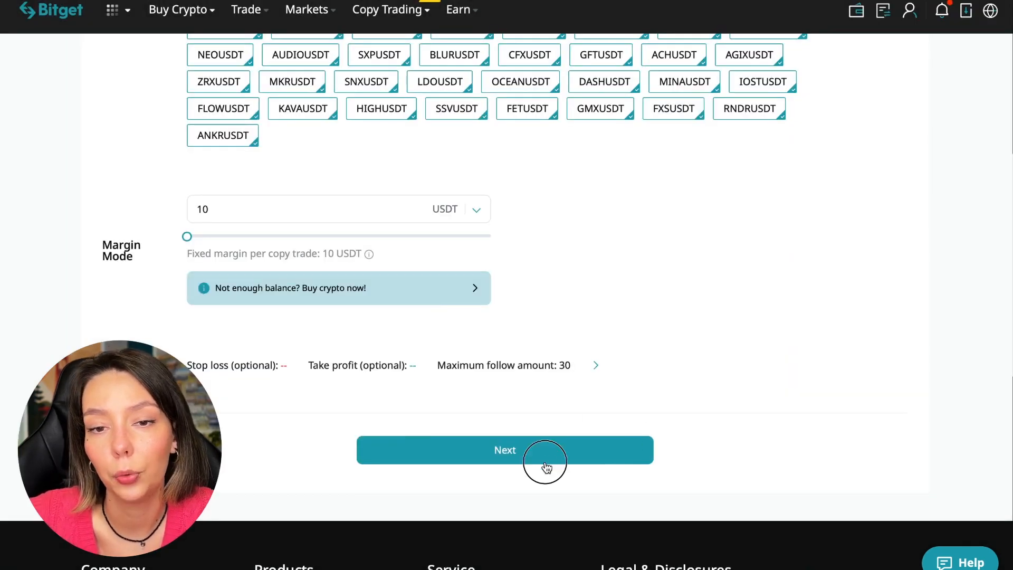
Step: Proceed to the Confirm Copy Trade Information dialog and confirm the 10 USDT fixed-amount copy trade
click(505, 449)
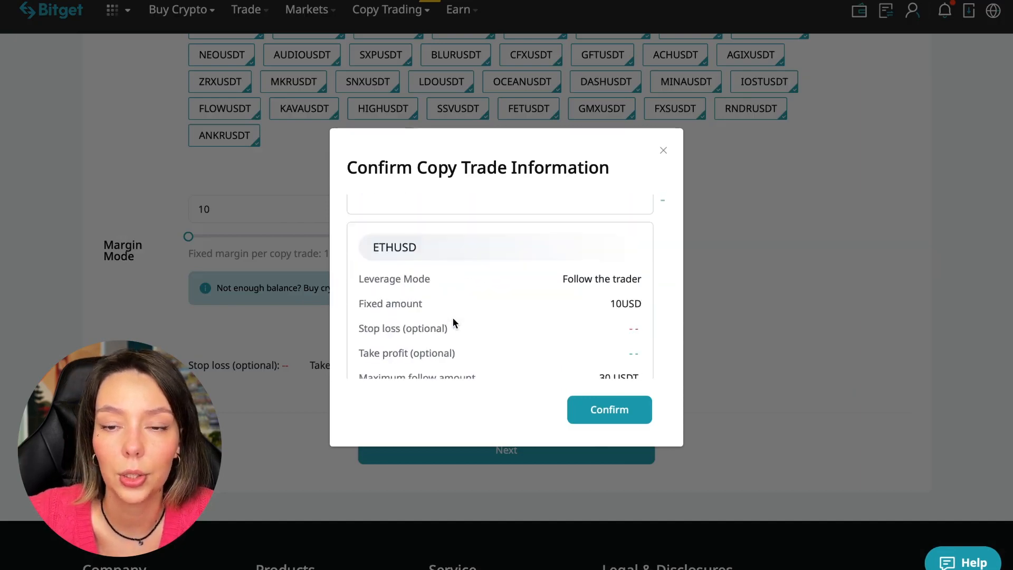
click(608, 409)
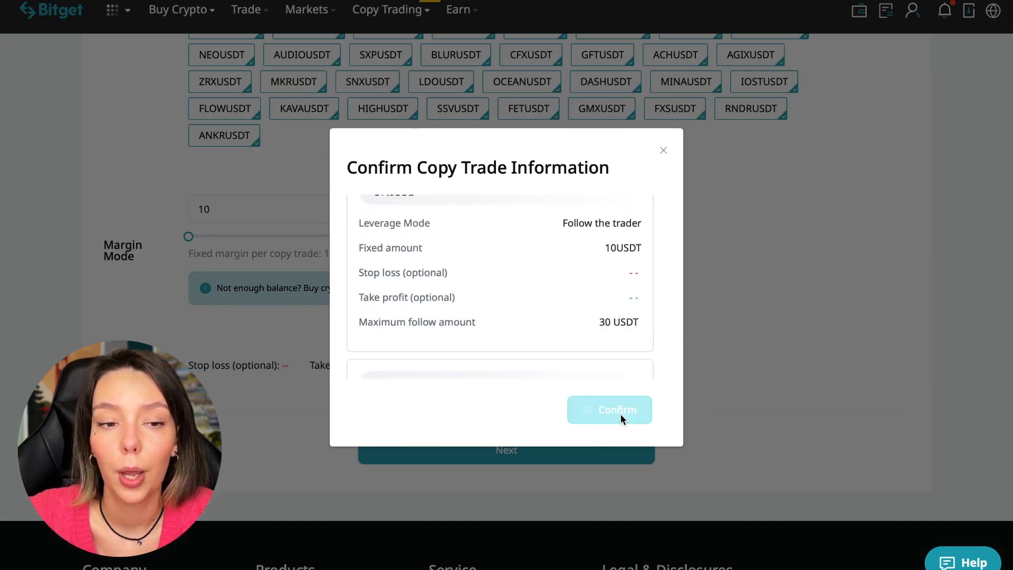
click(609, 410)
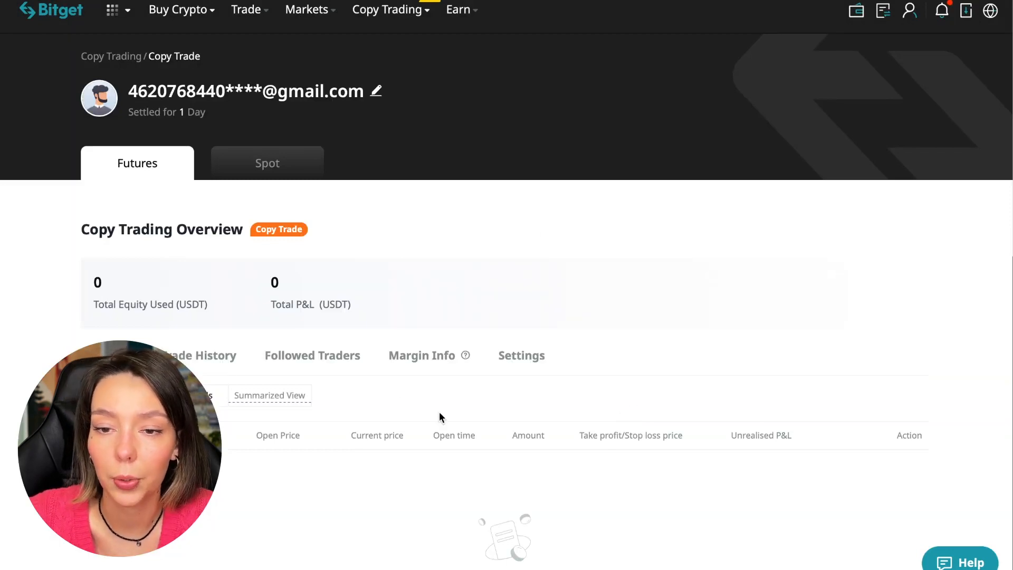
click(421, 355)
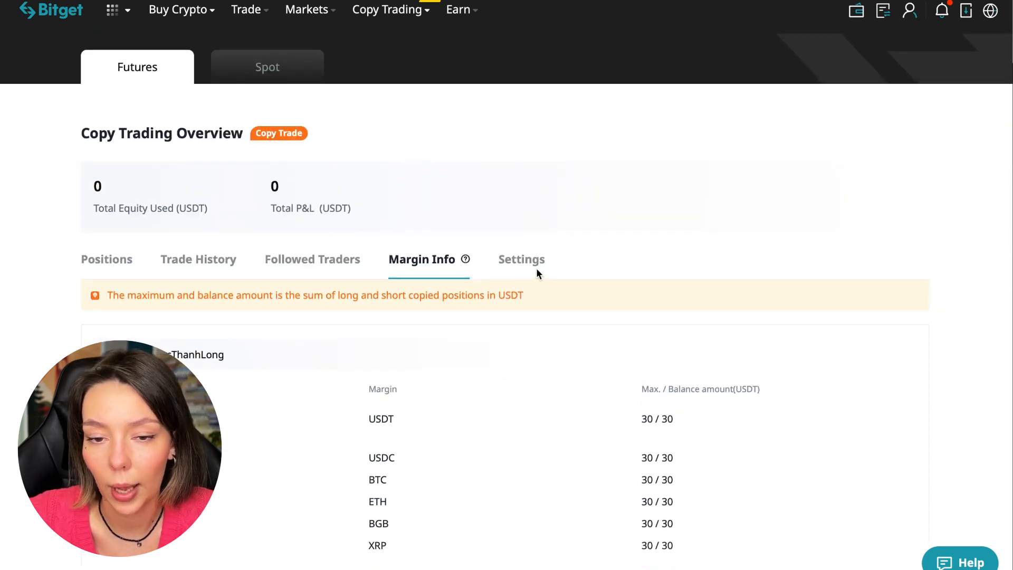
click(522, 259)
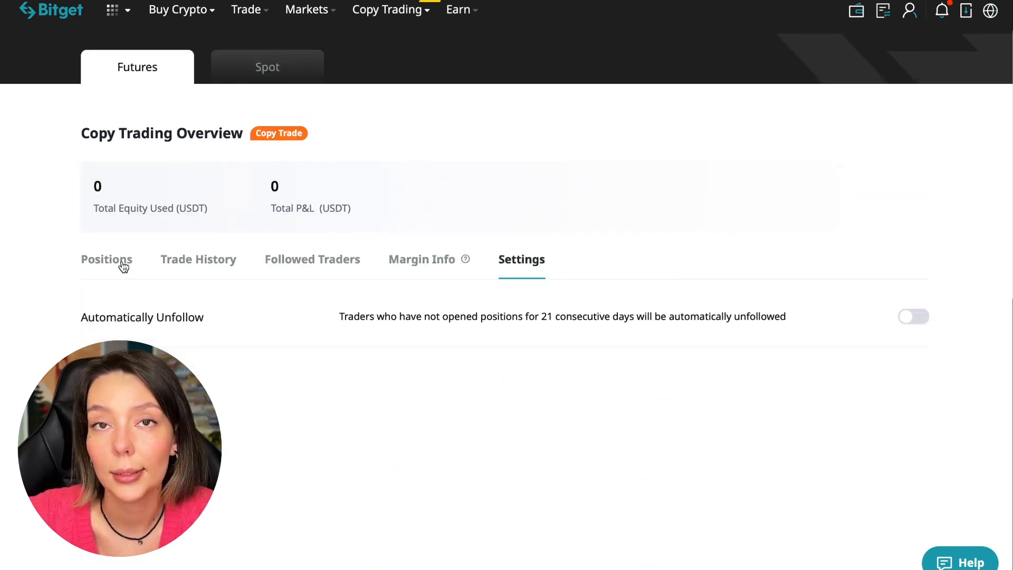
click(105, 260)
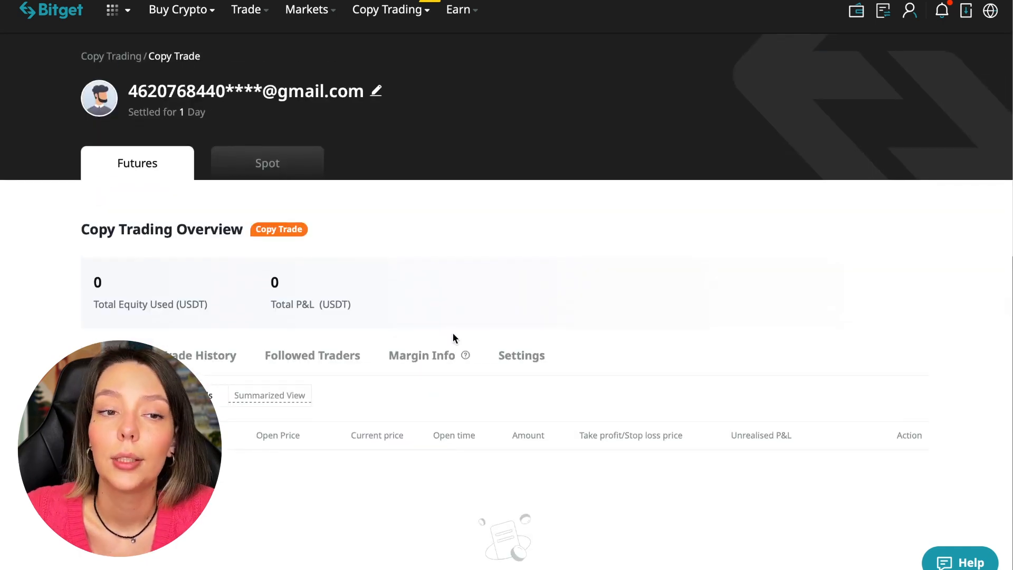